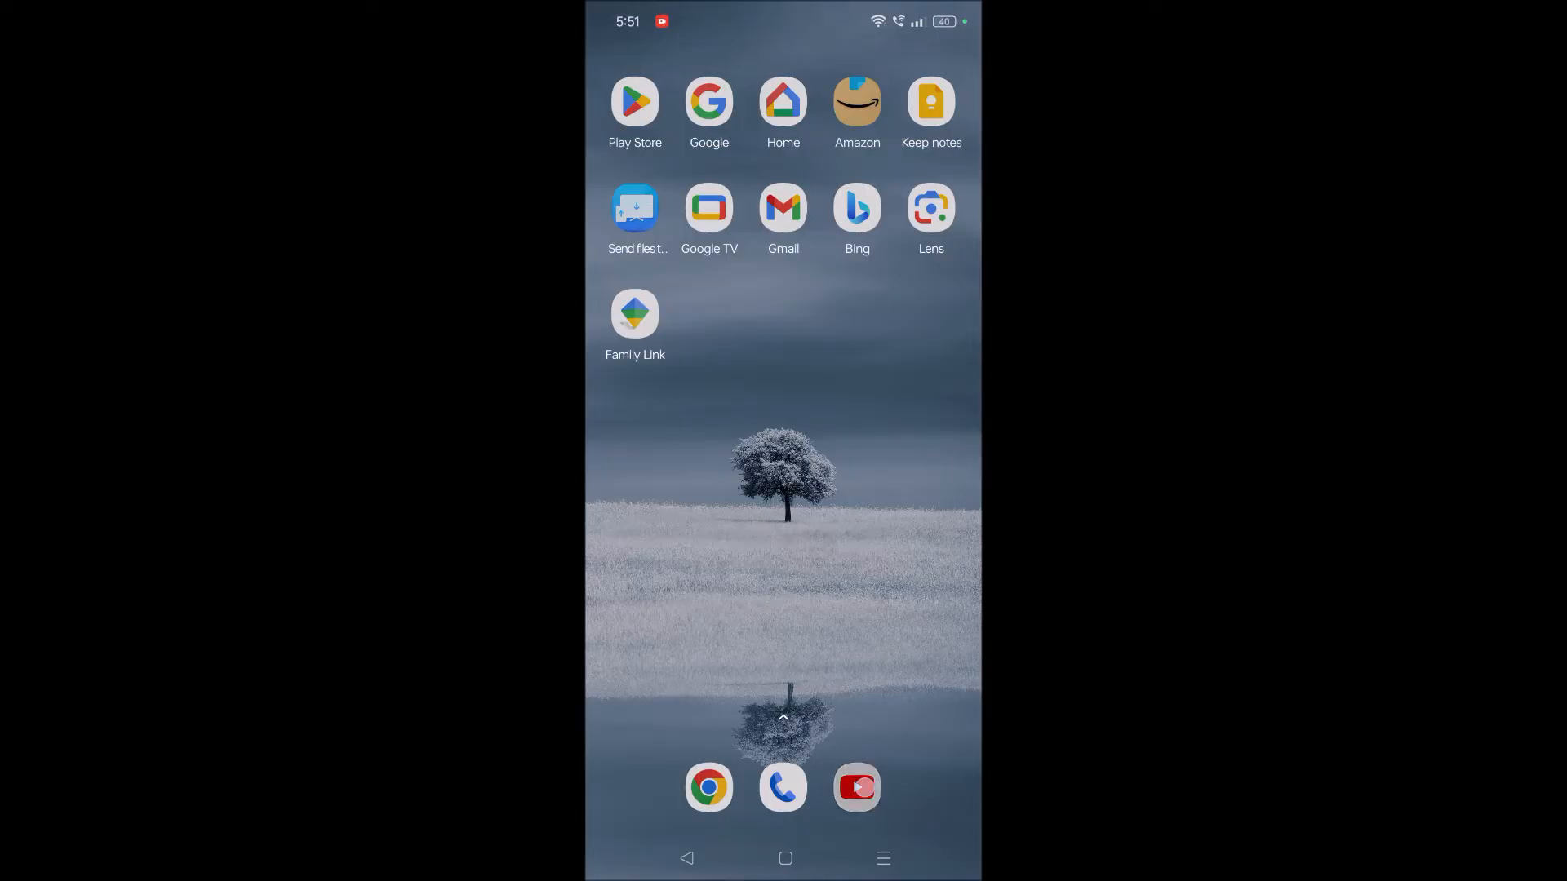
- Launch YouTube and browse the account's 555-video Watch Later playlist from You
left_click(856, 788)
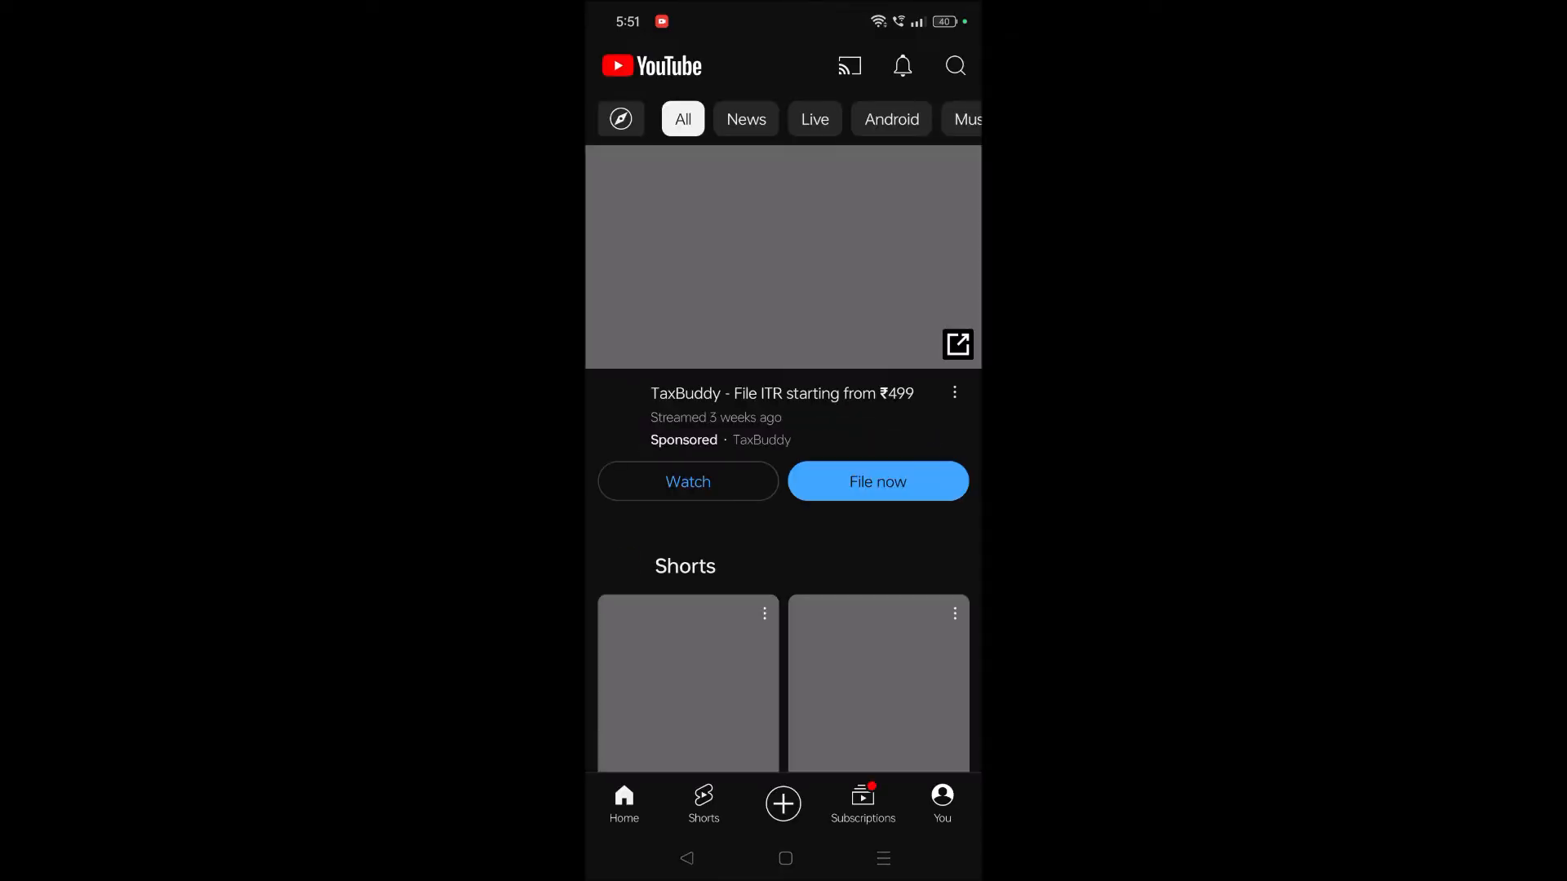
left_click(940, 805)
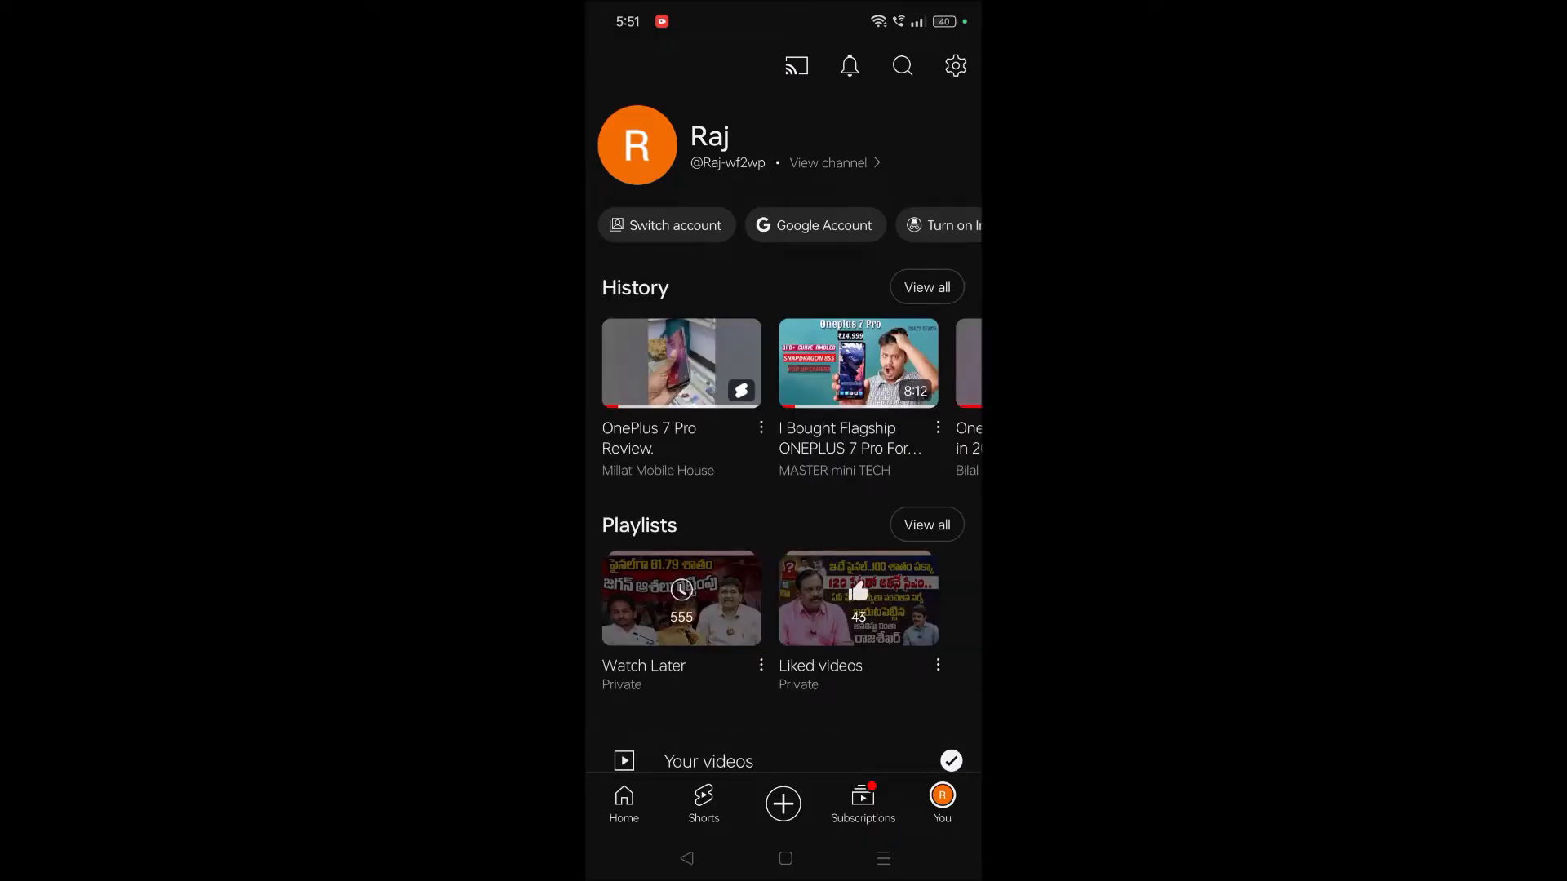
left_click(681, 598)
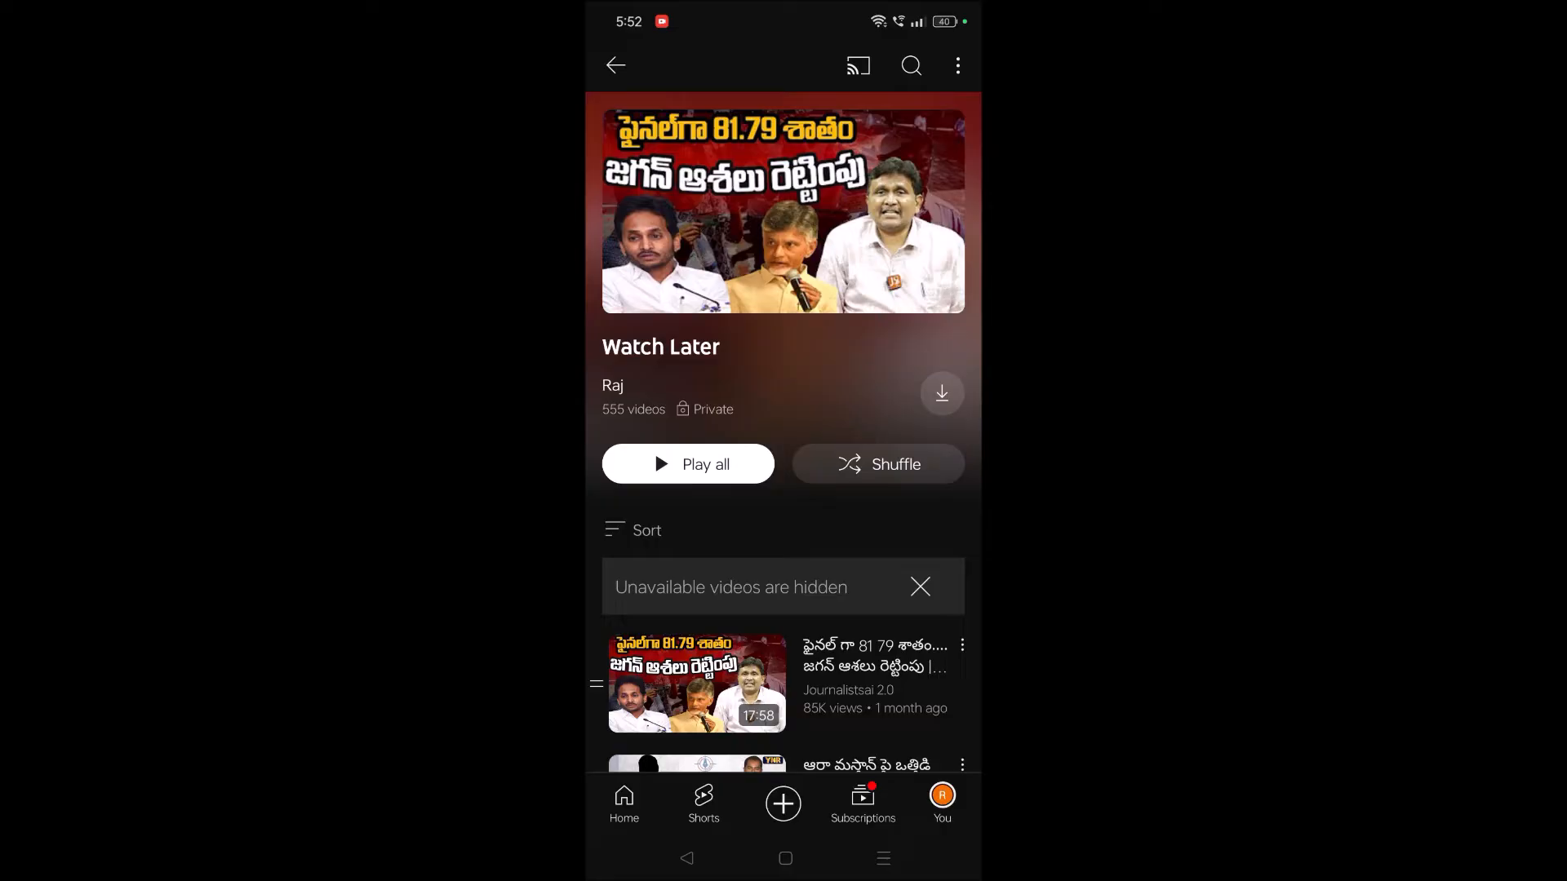
scroll("down", 3)
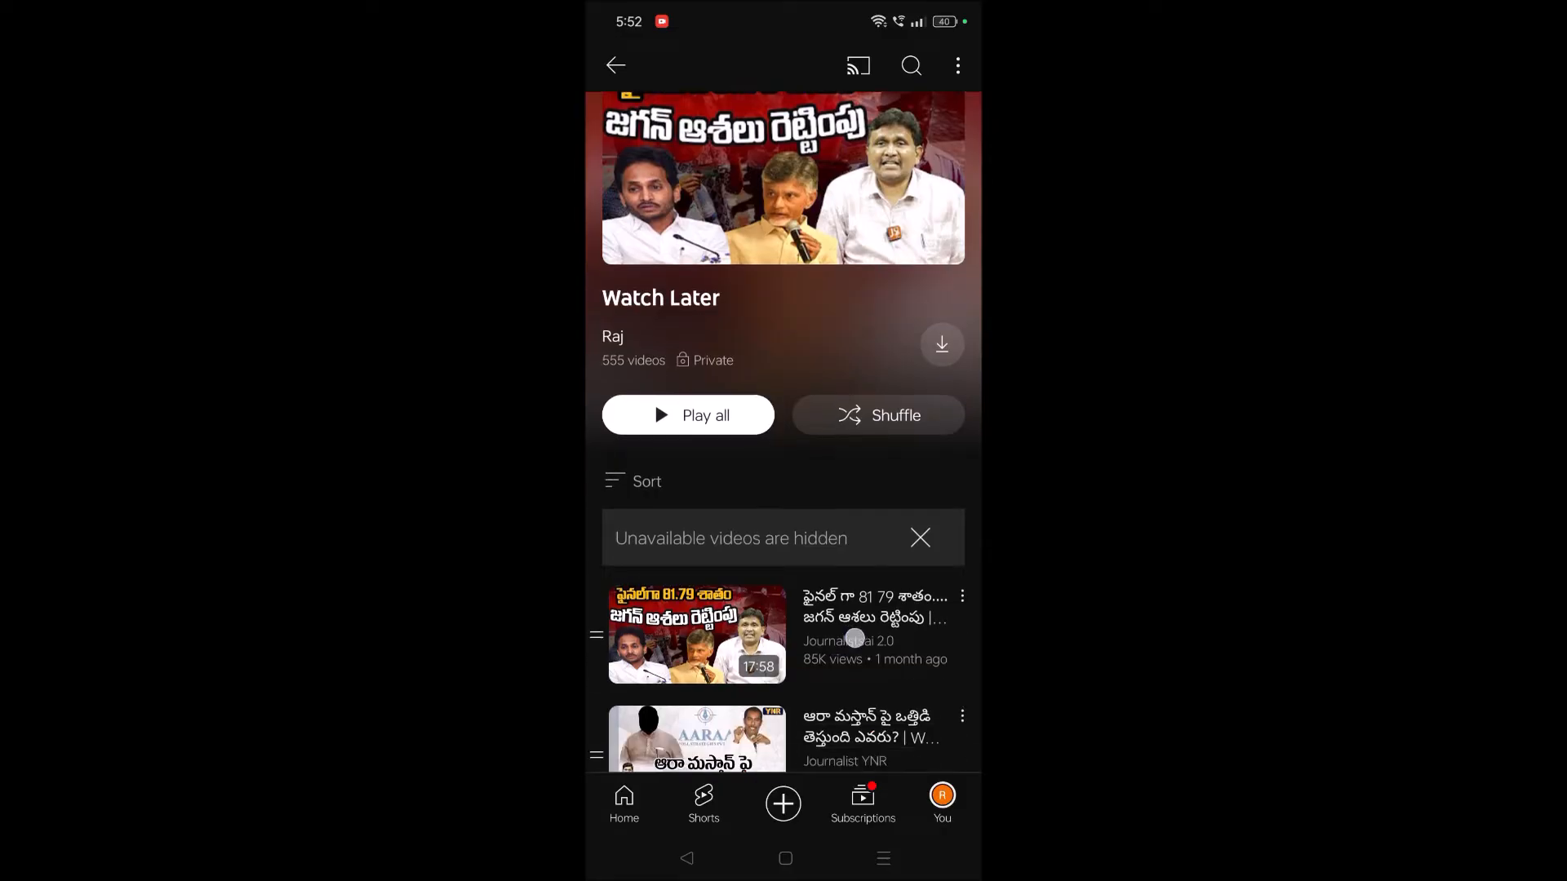
scroll("down", 3)
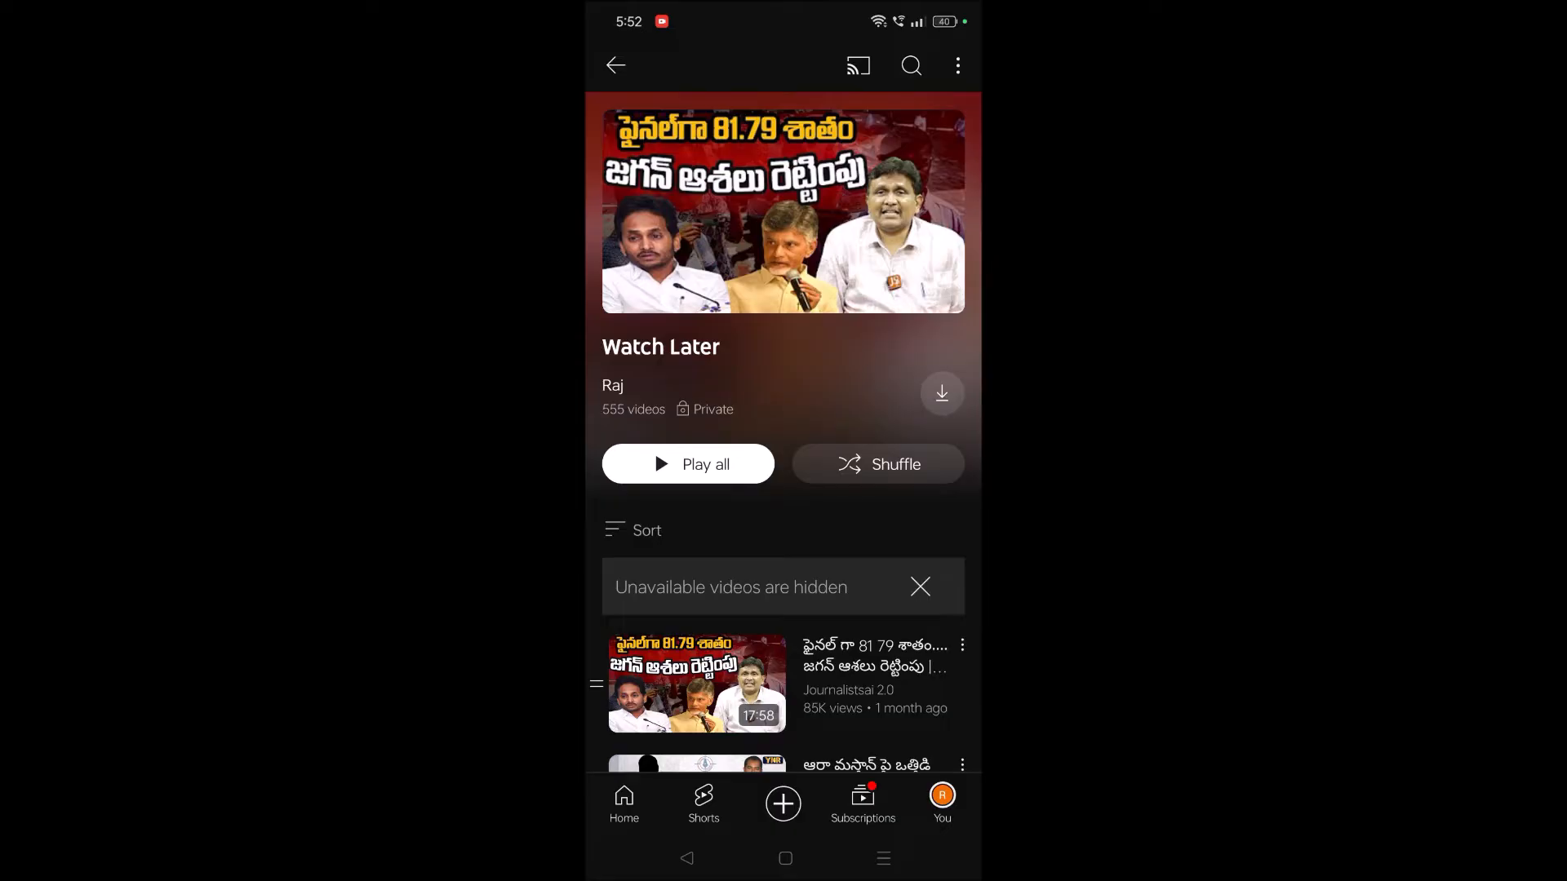
- Return to You and switch to the second signed-in account
left_click(615, 65)
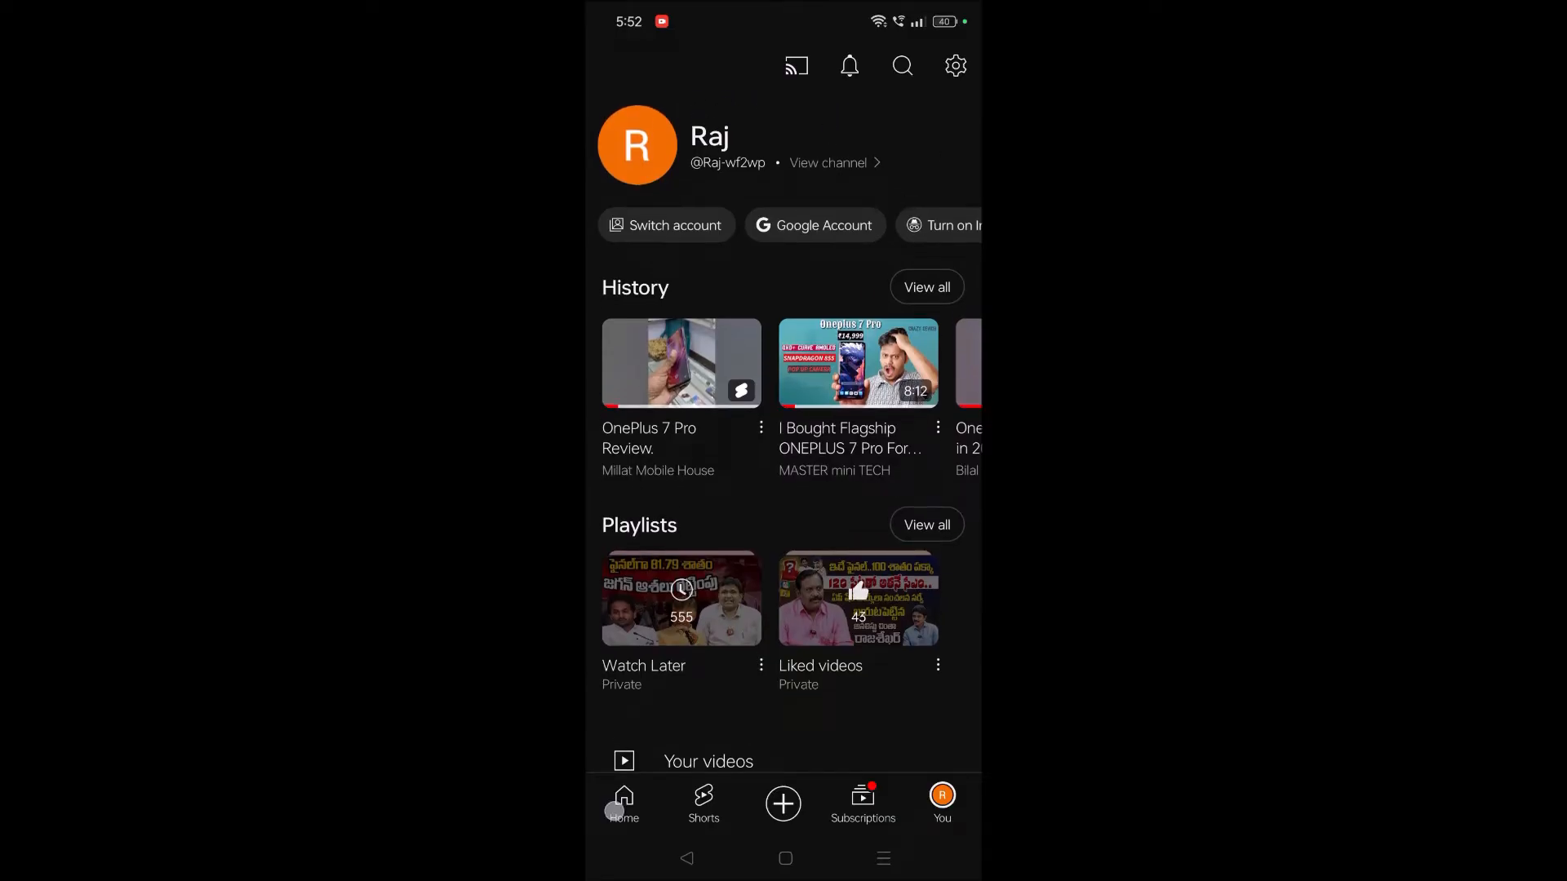
left_click(624, 804)
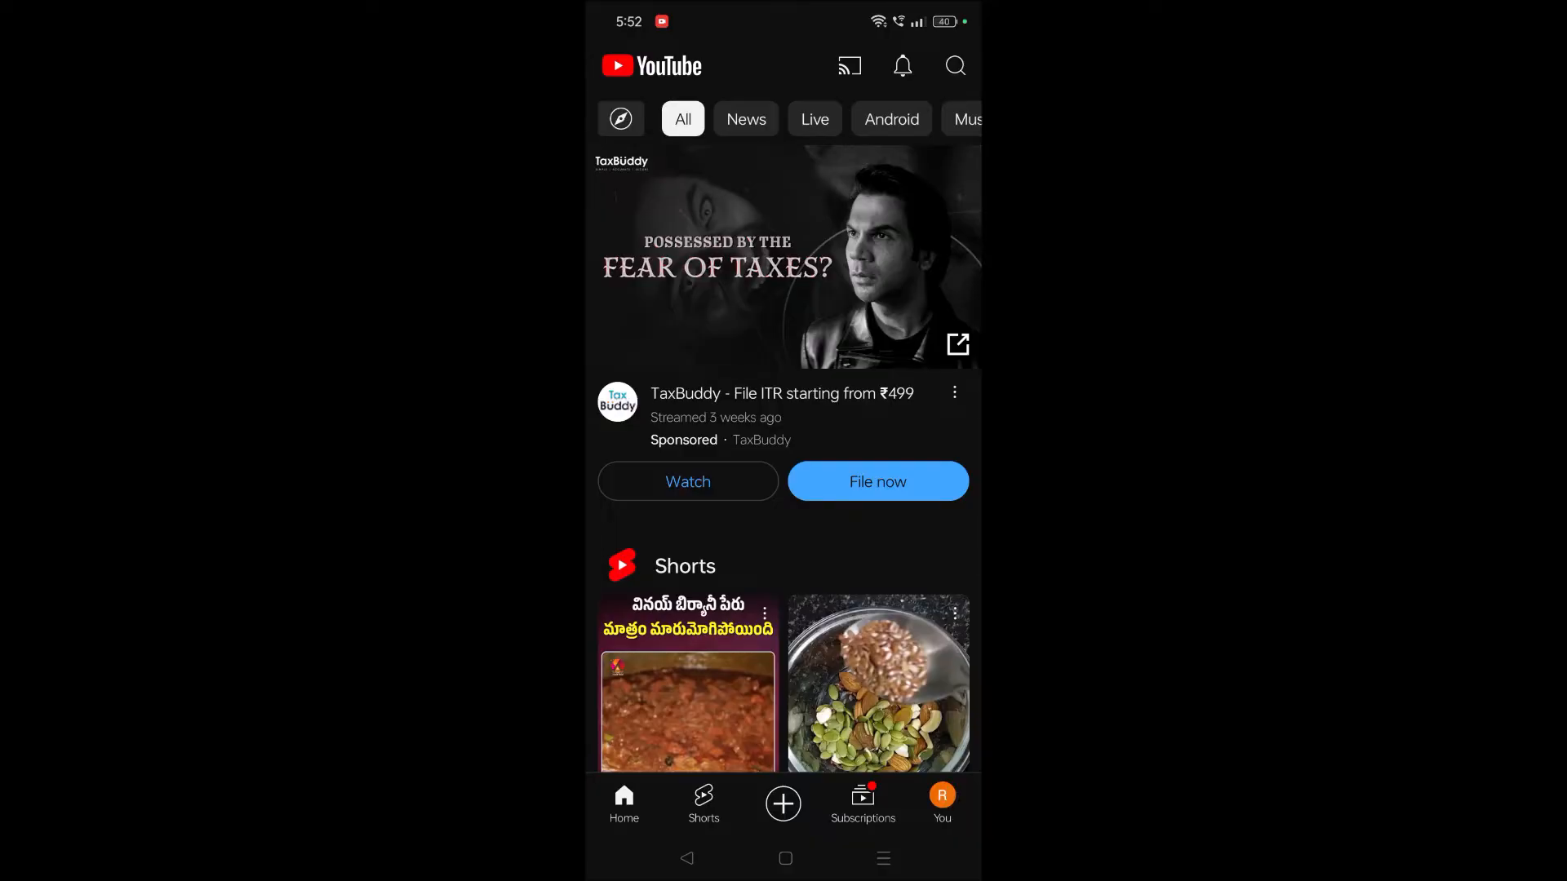
left_click(940, 800)
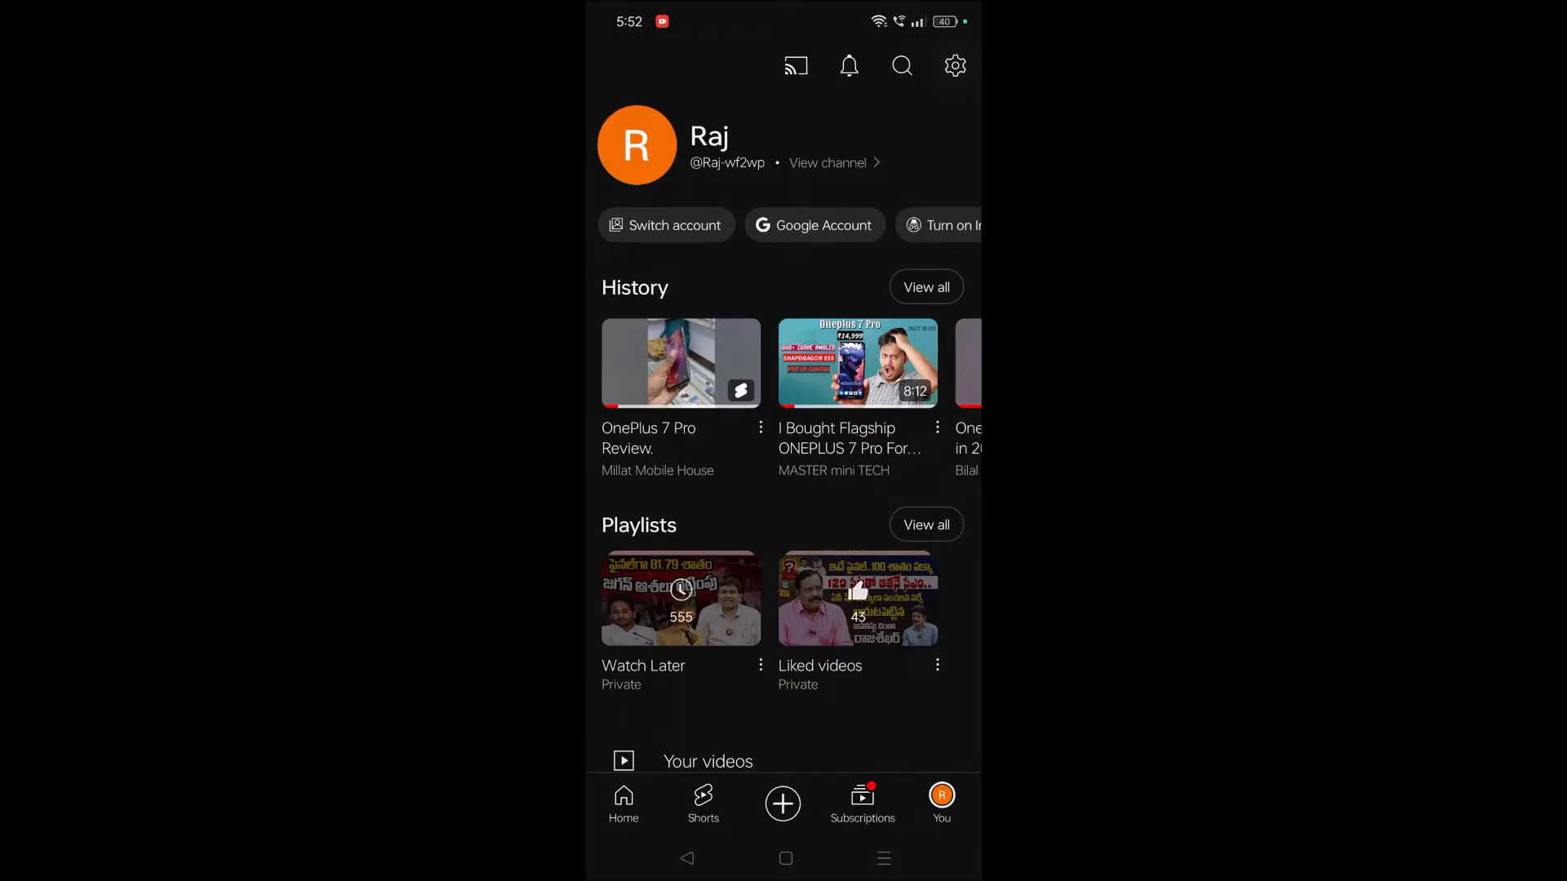
left_click(954, 66)
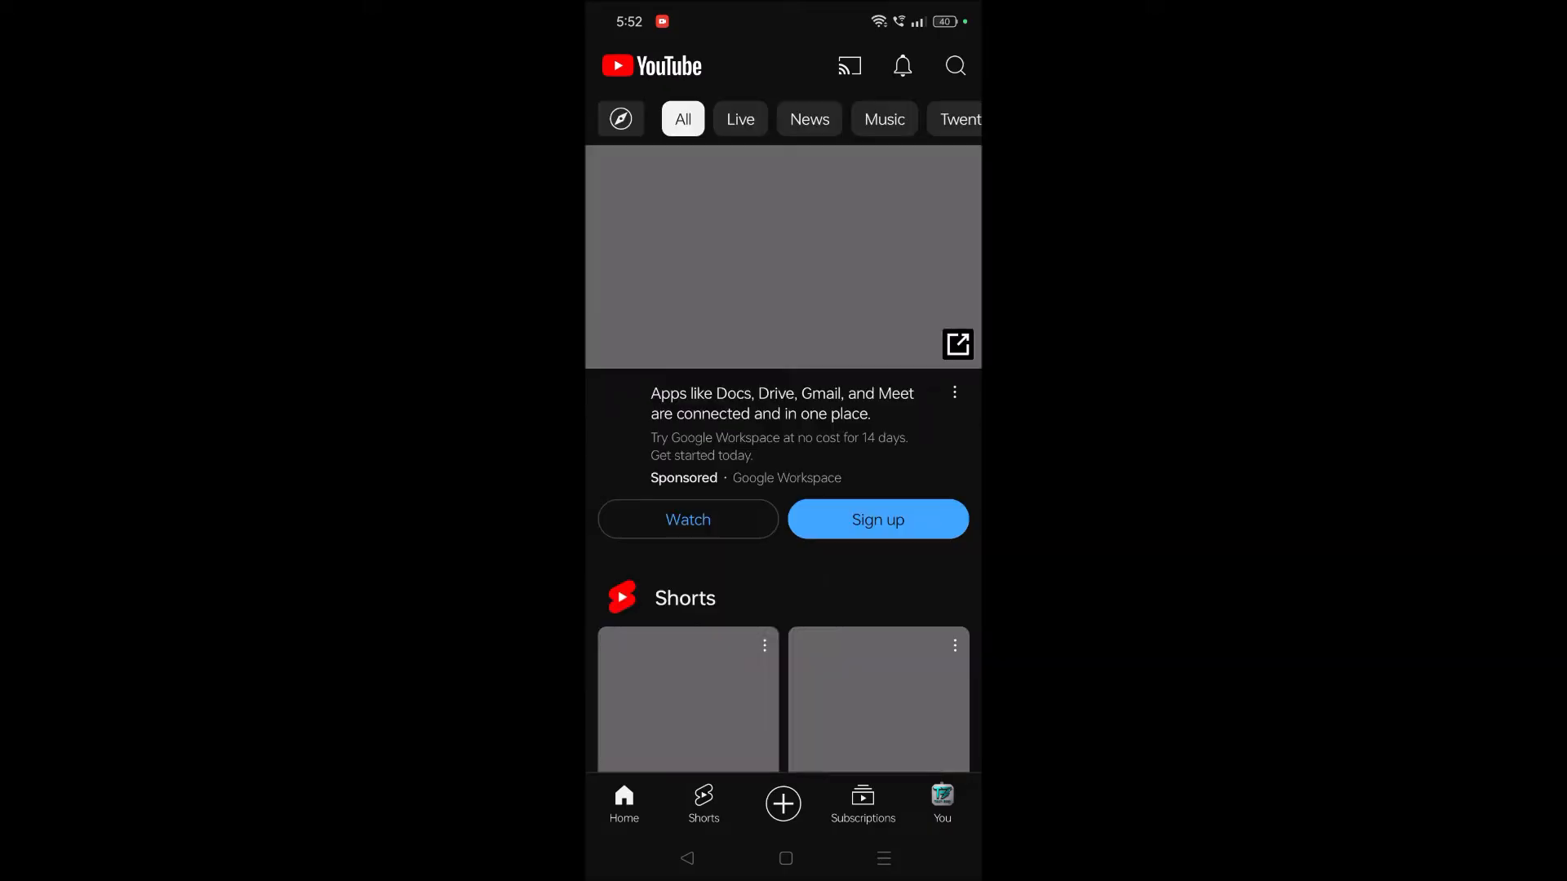
- View the second account's 76-video Watch Later, then switch back to the original account
left_click(940, 804)
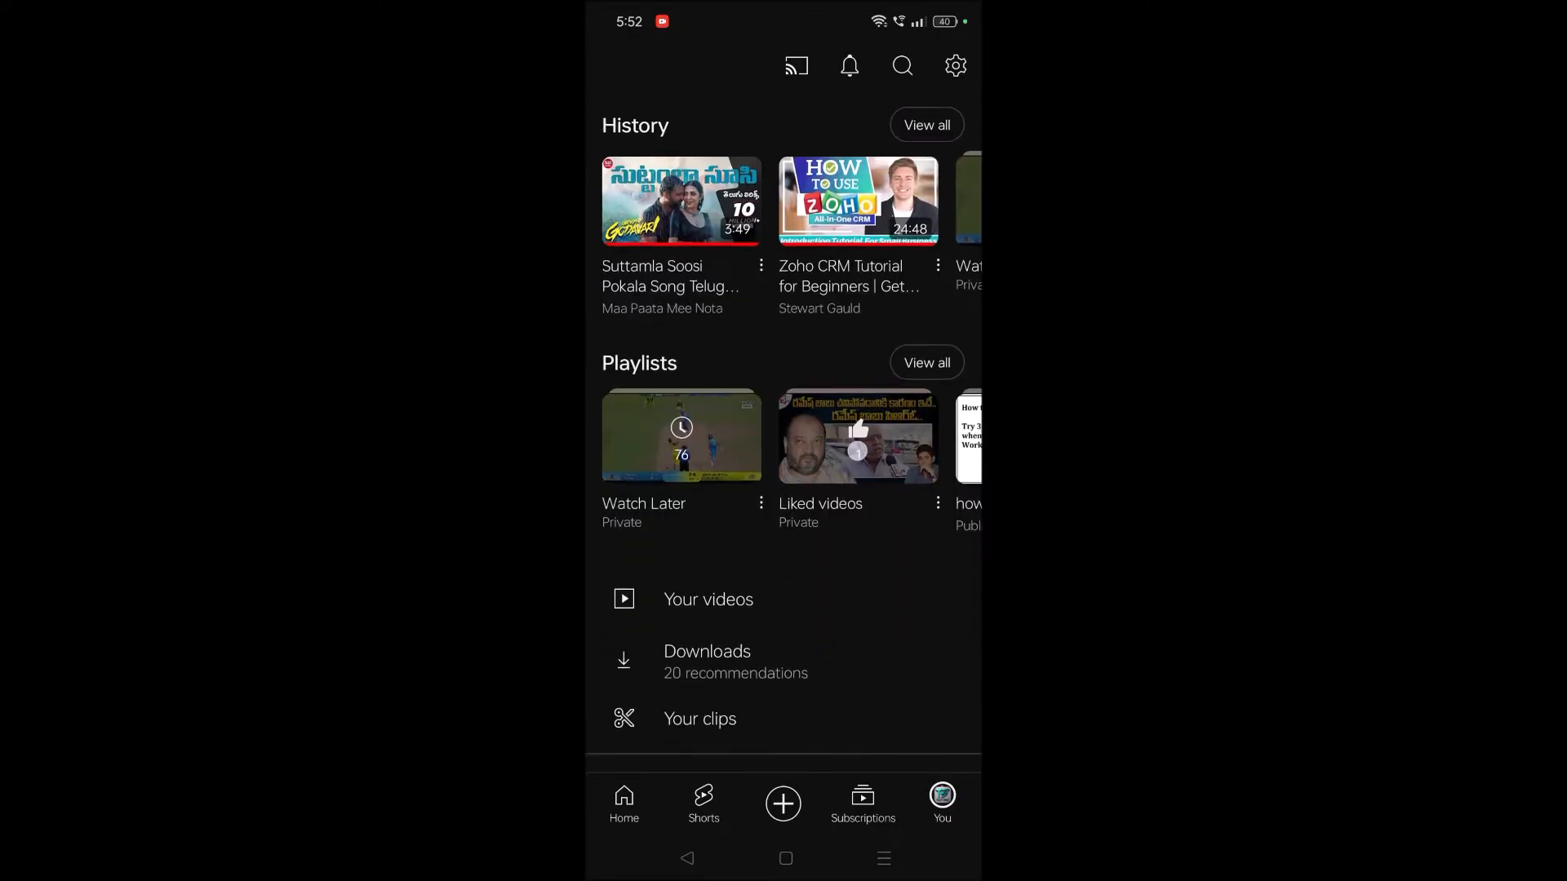
left_click(681, 435)
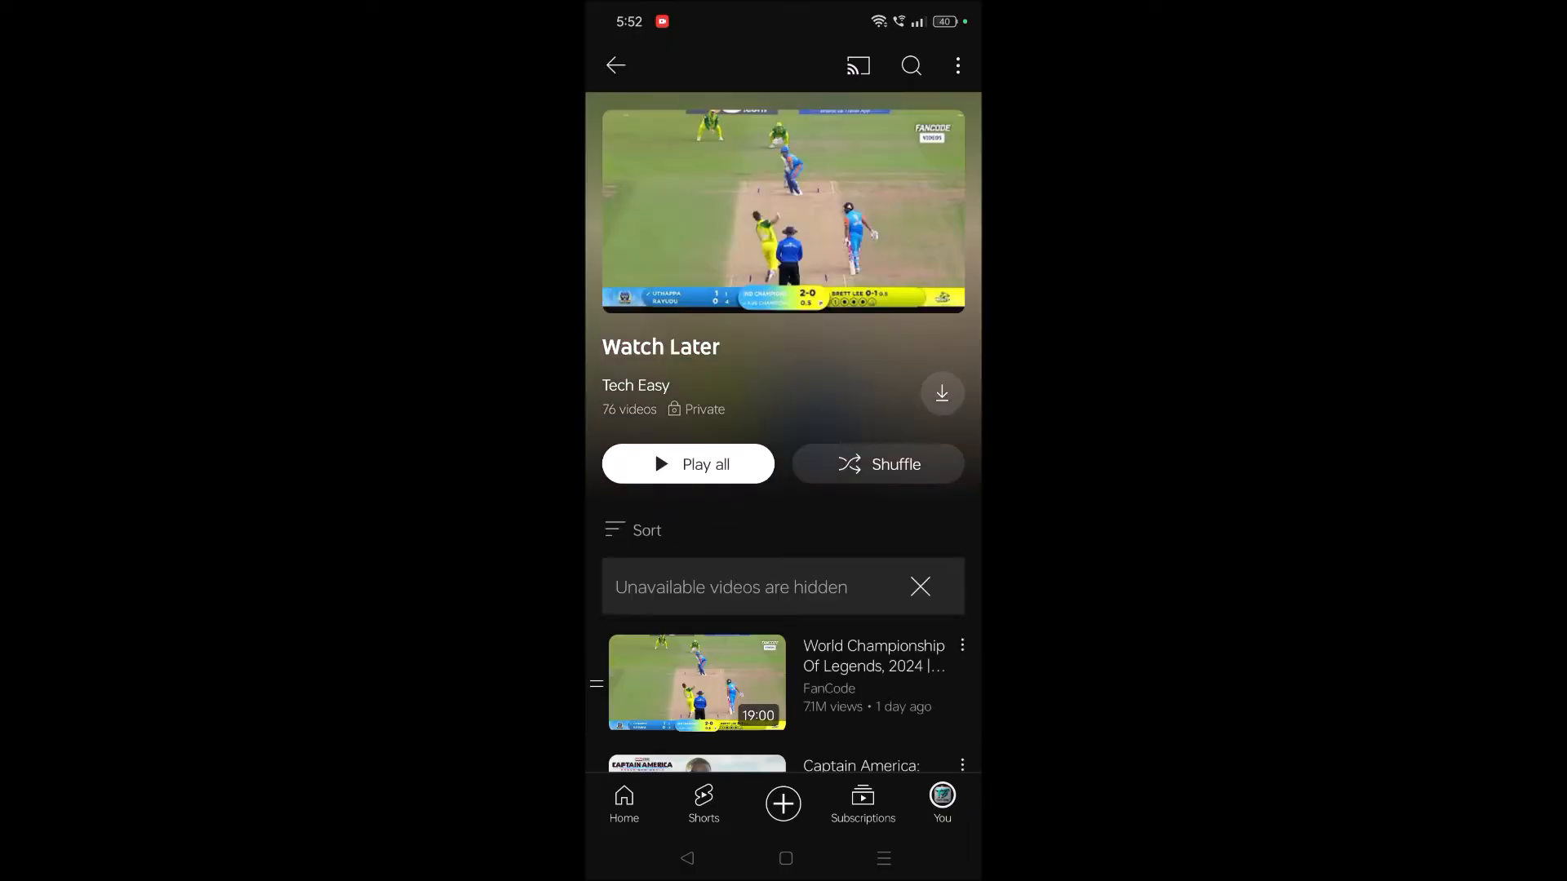
left_click(615, 66)
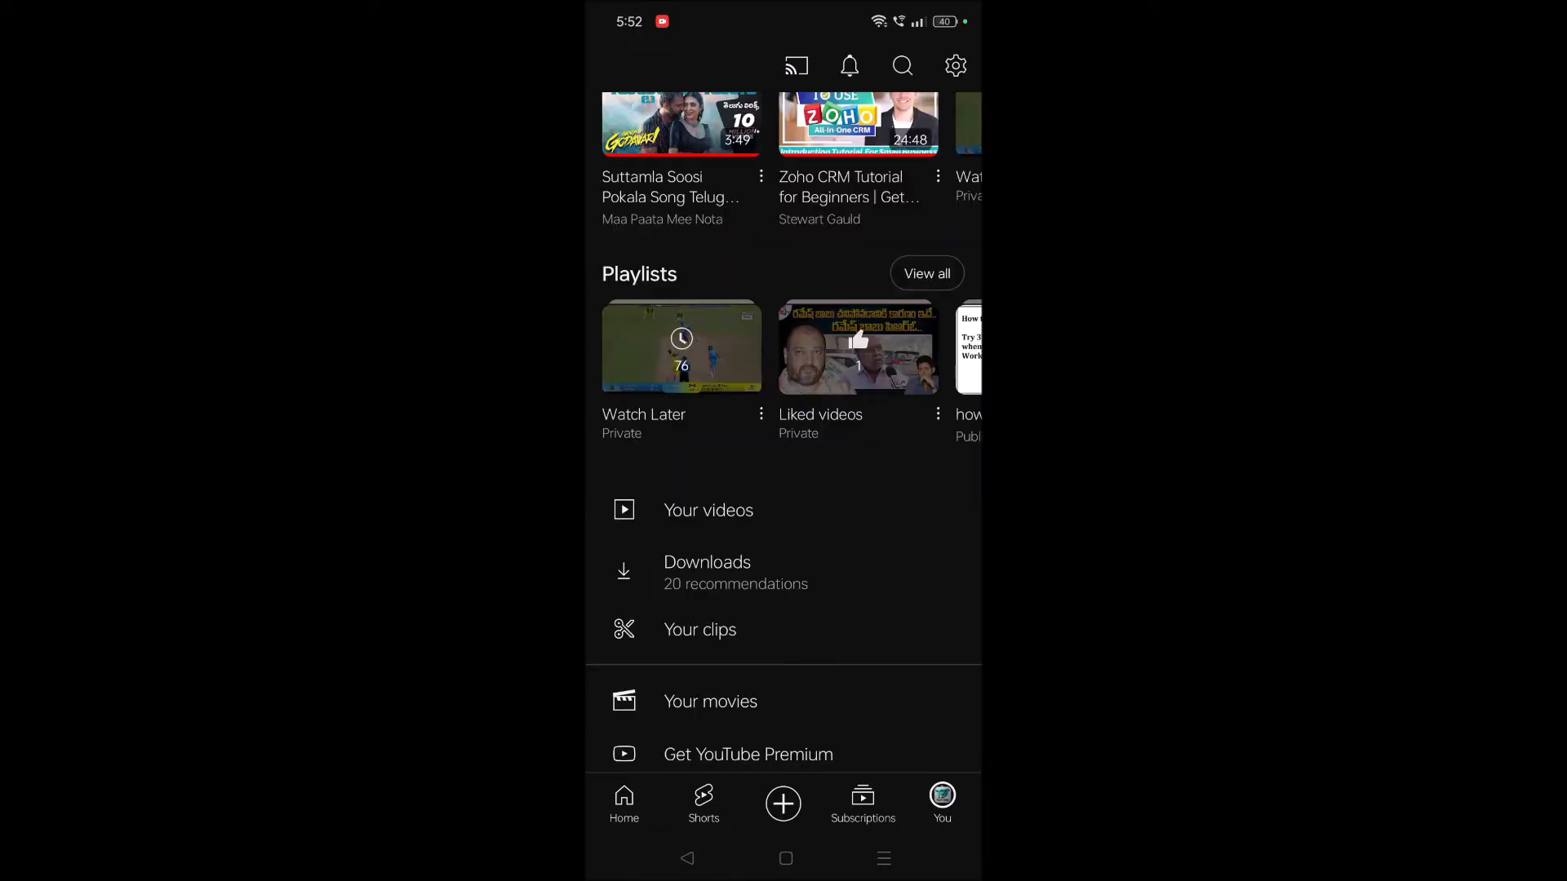
left_click(954, 66)
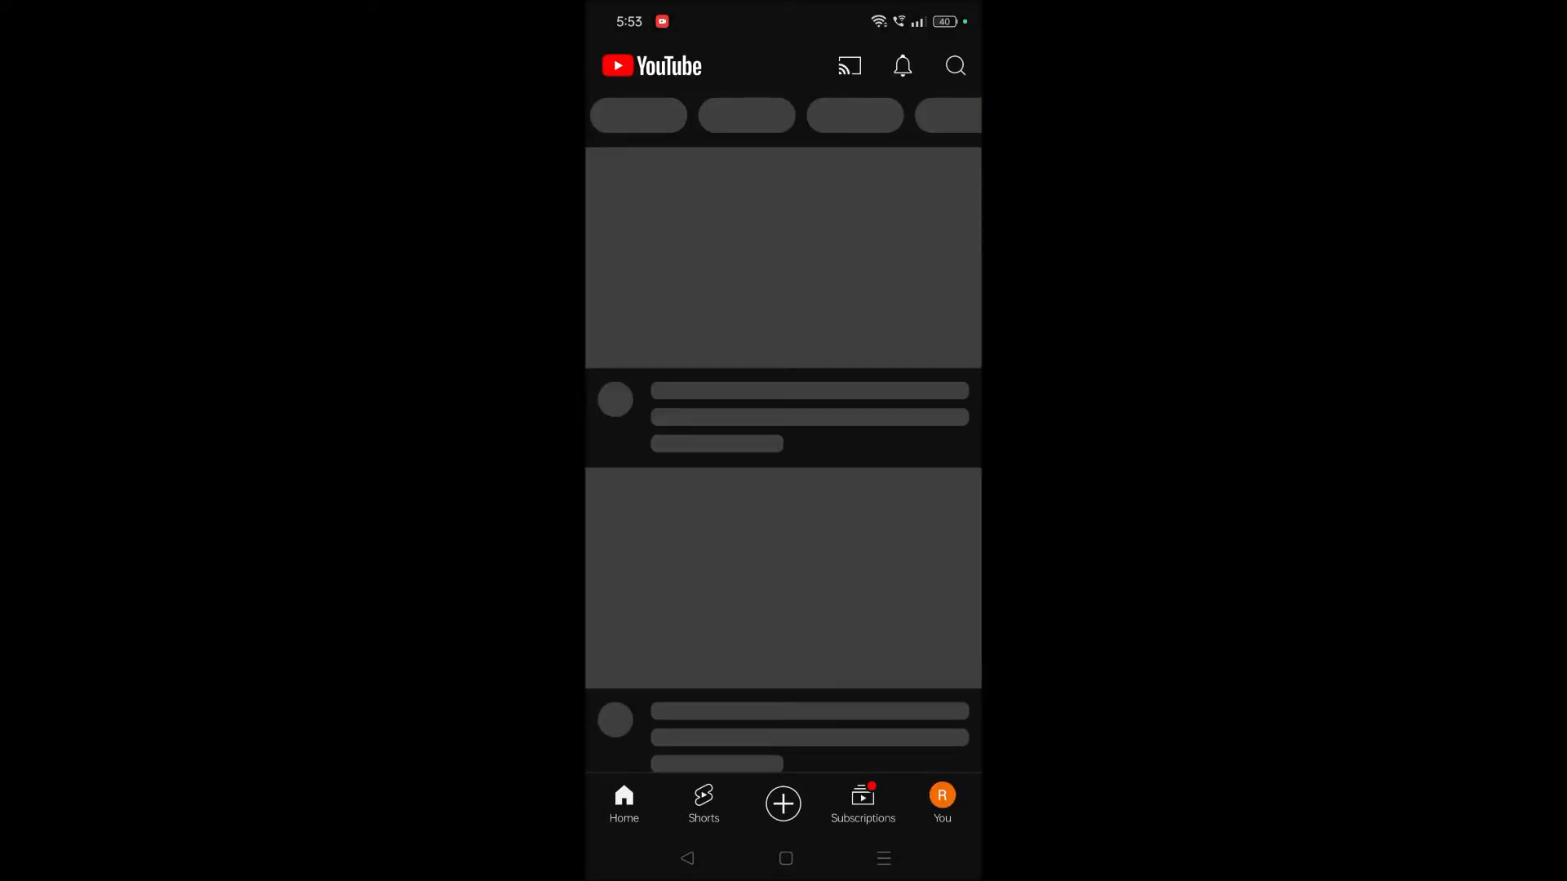
- Reopen Watch Later, refresh it to show 554 videos, then go to the home screen
left_click(940, 804)
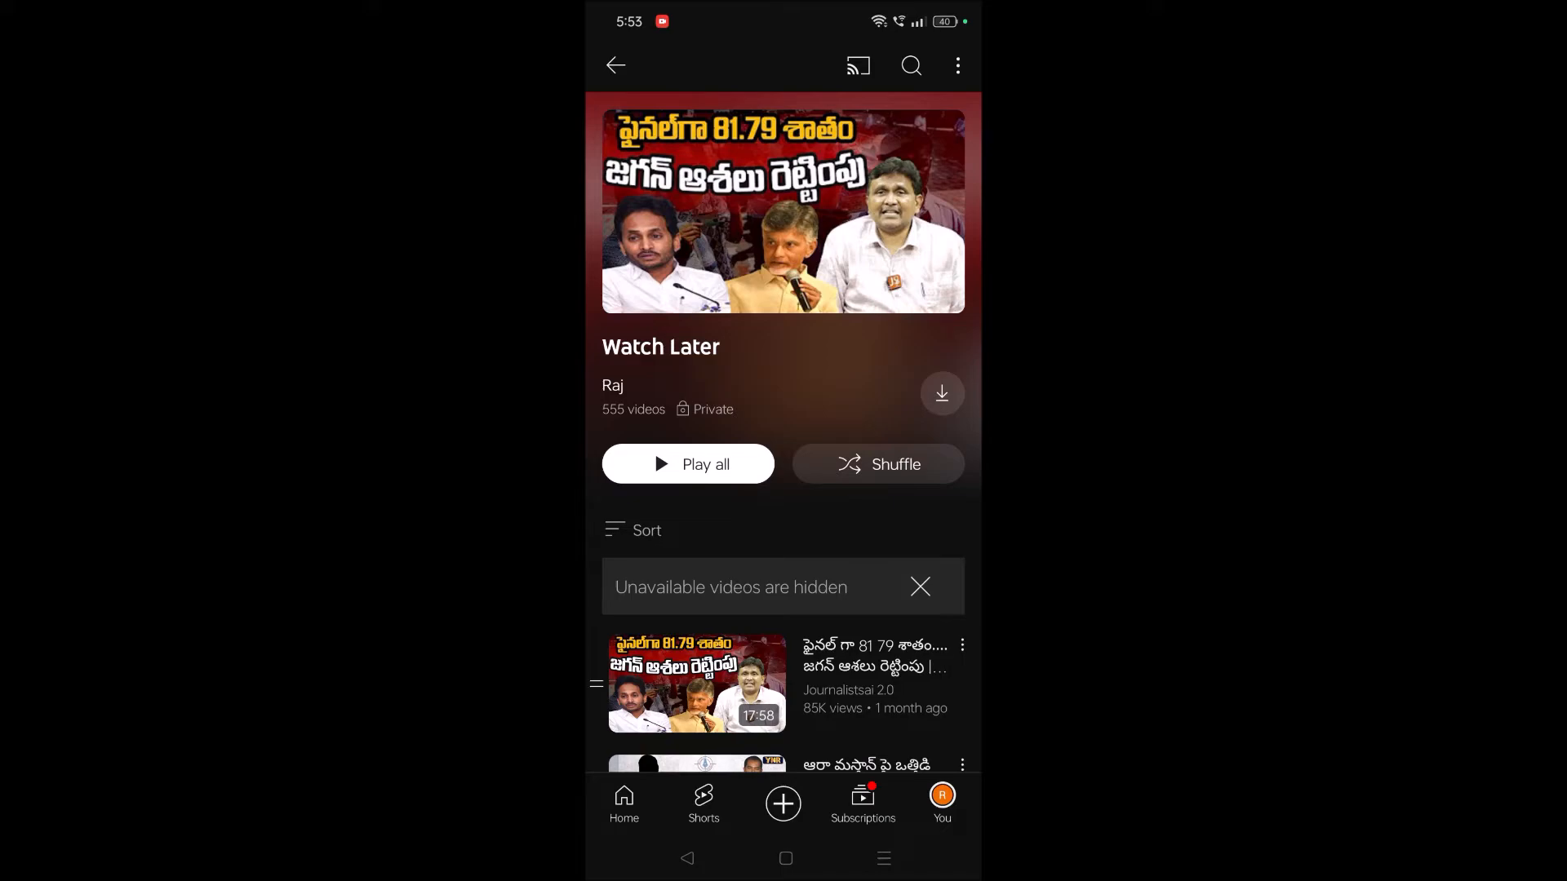
left_click(633, 531)
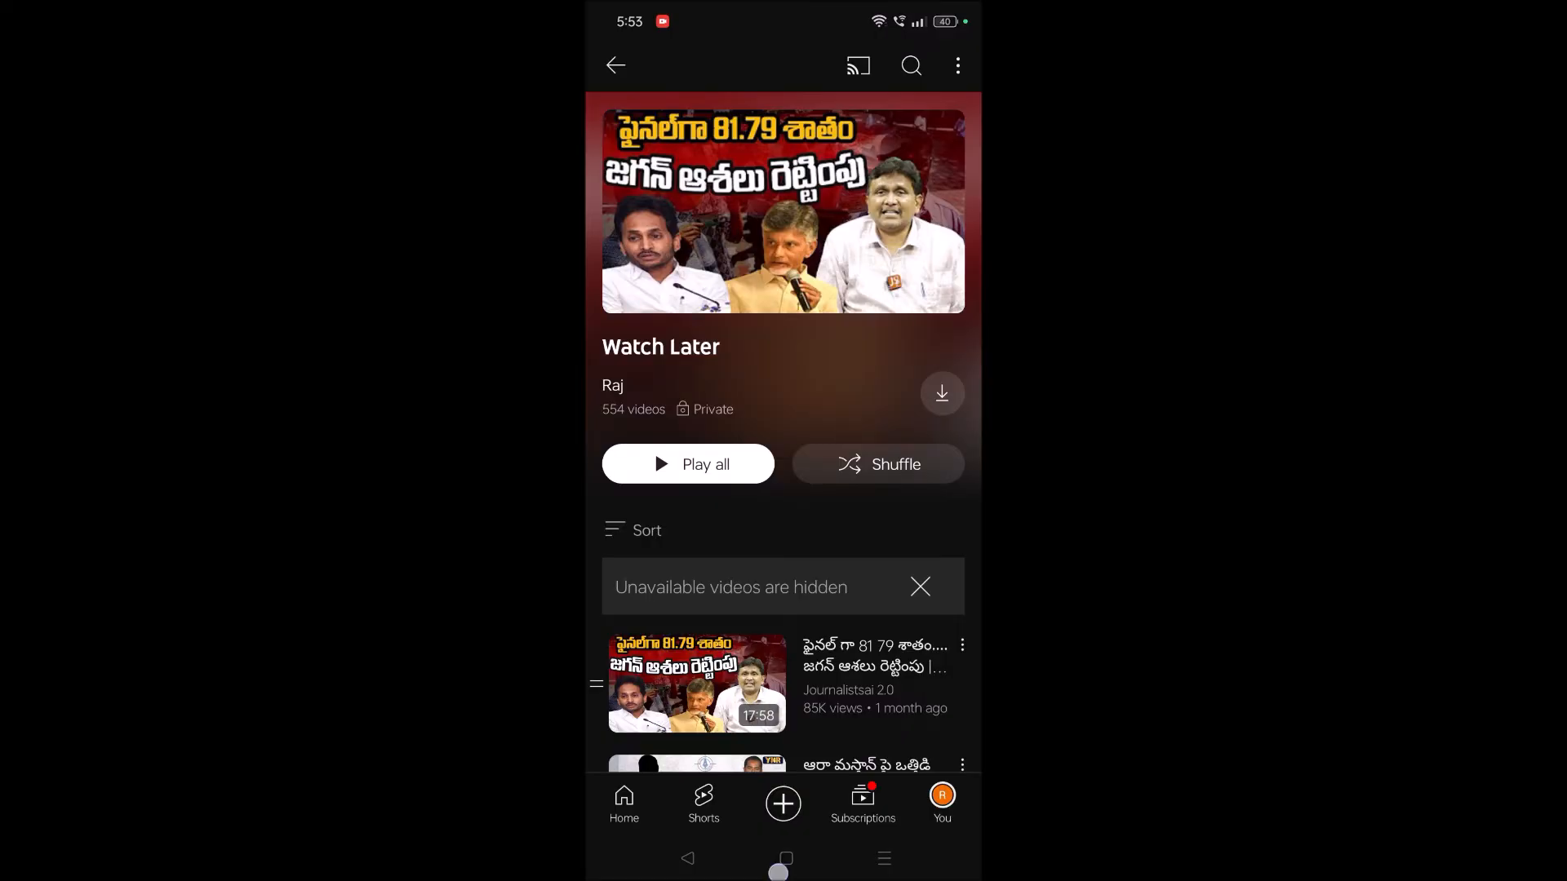
left_click(784, 858)
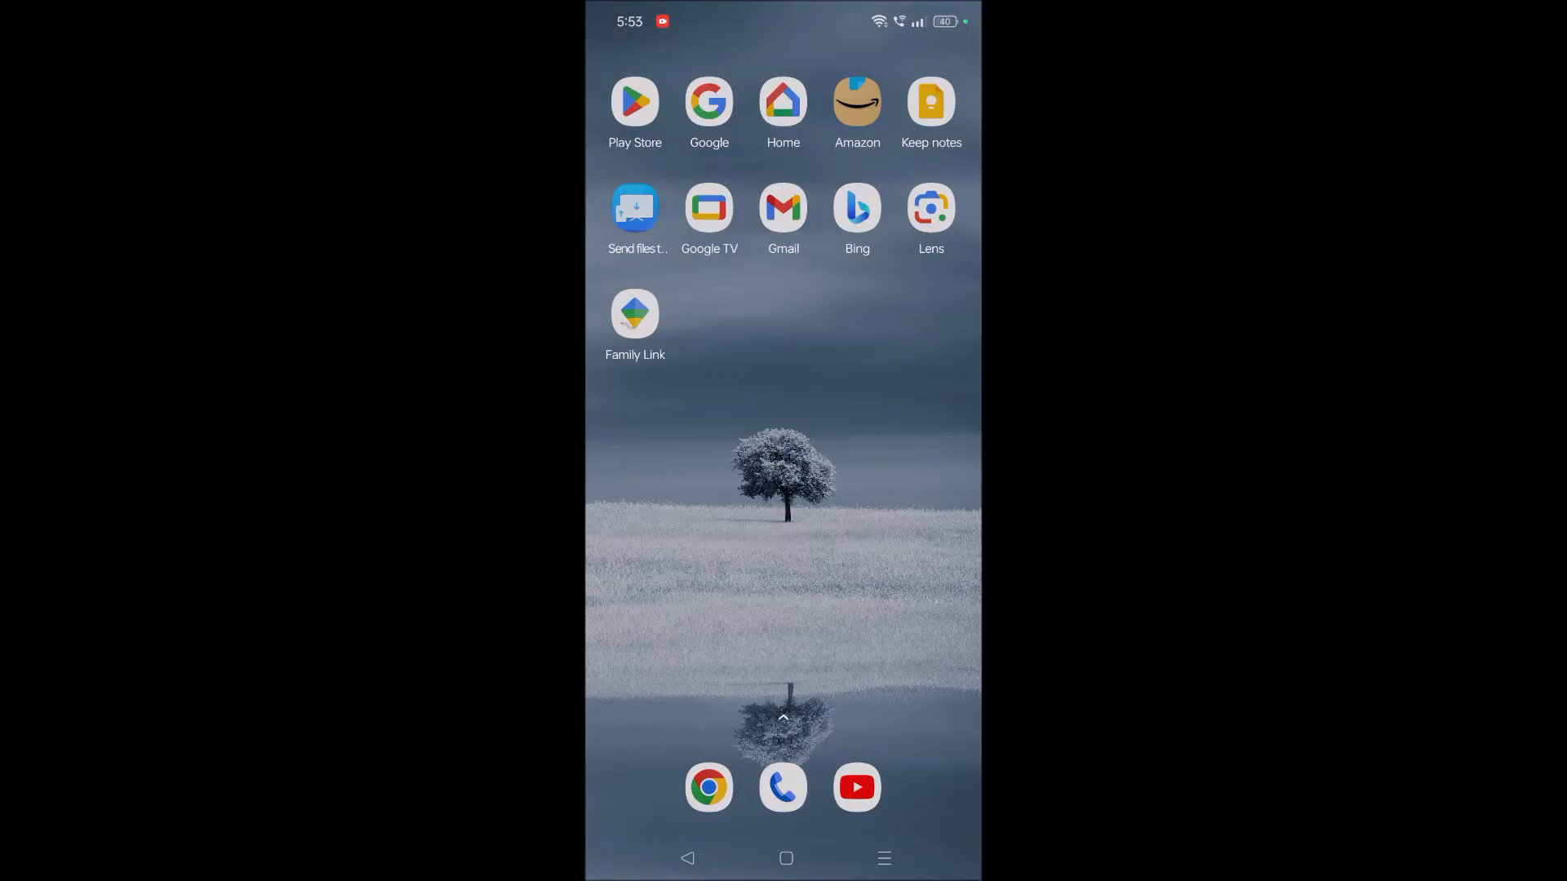
- Search the Play Store for 'youtube', confirm it's installed without an update, then go home
left_click(635, 103)
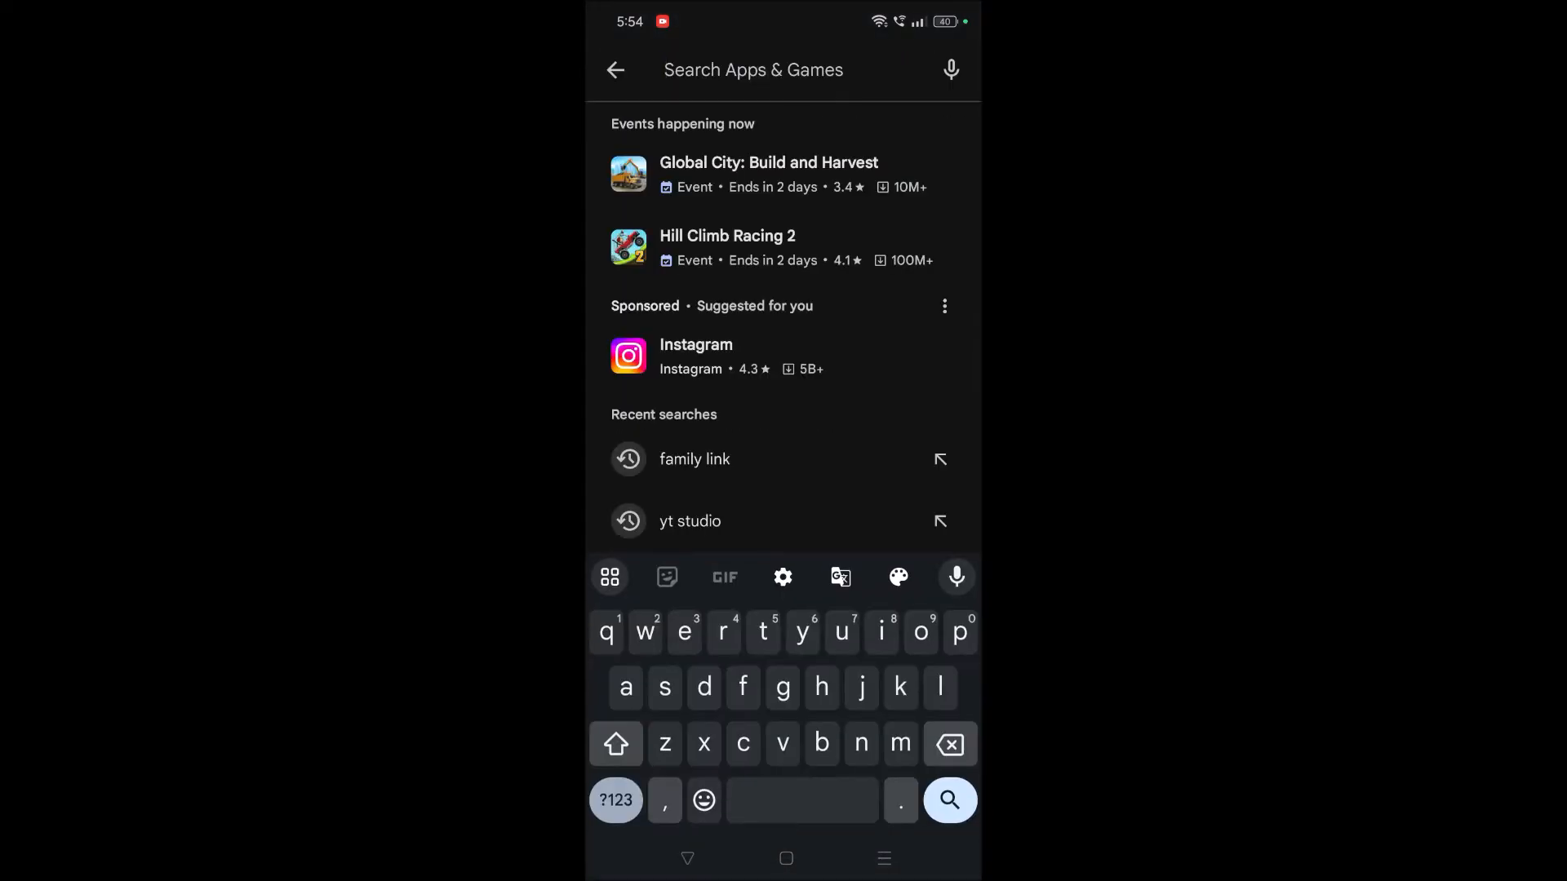
type("youtube")
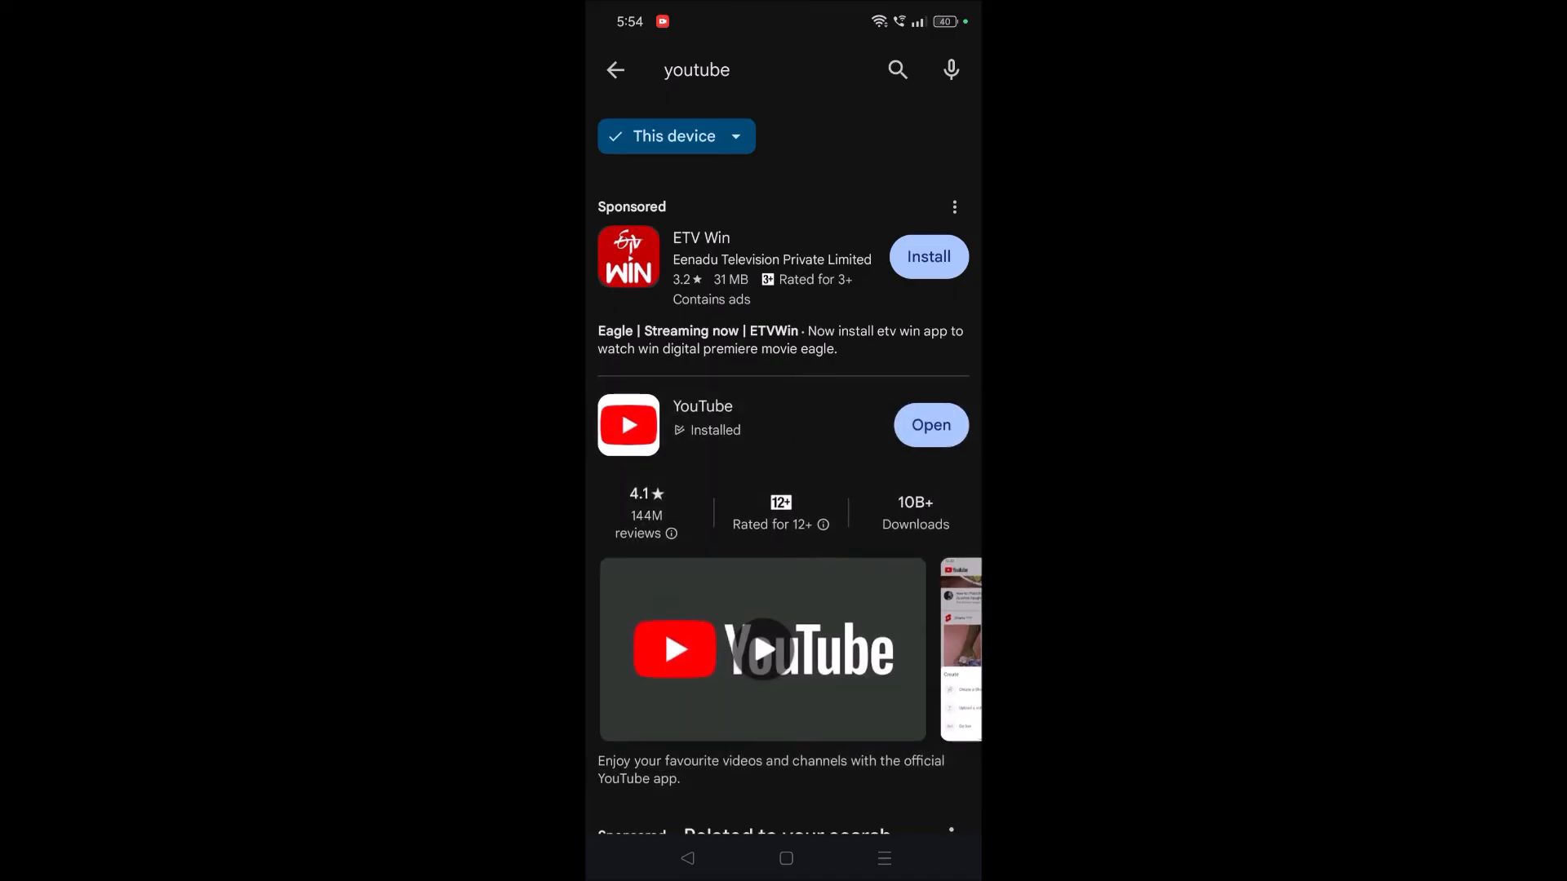
left_click(762, 650)
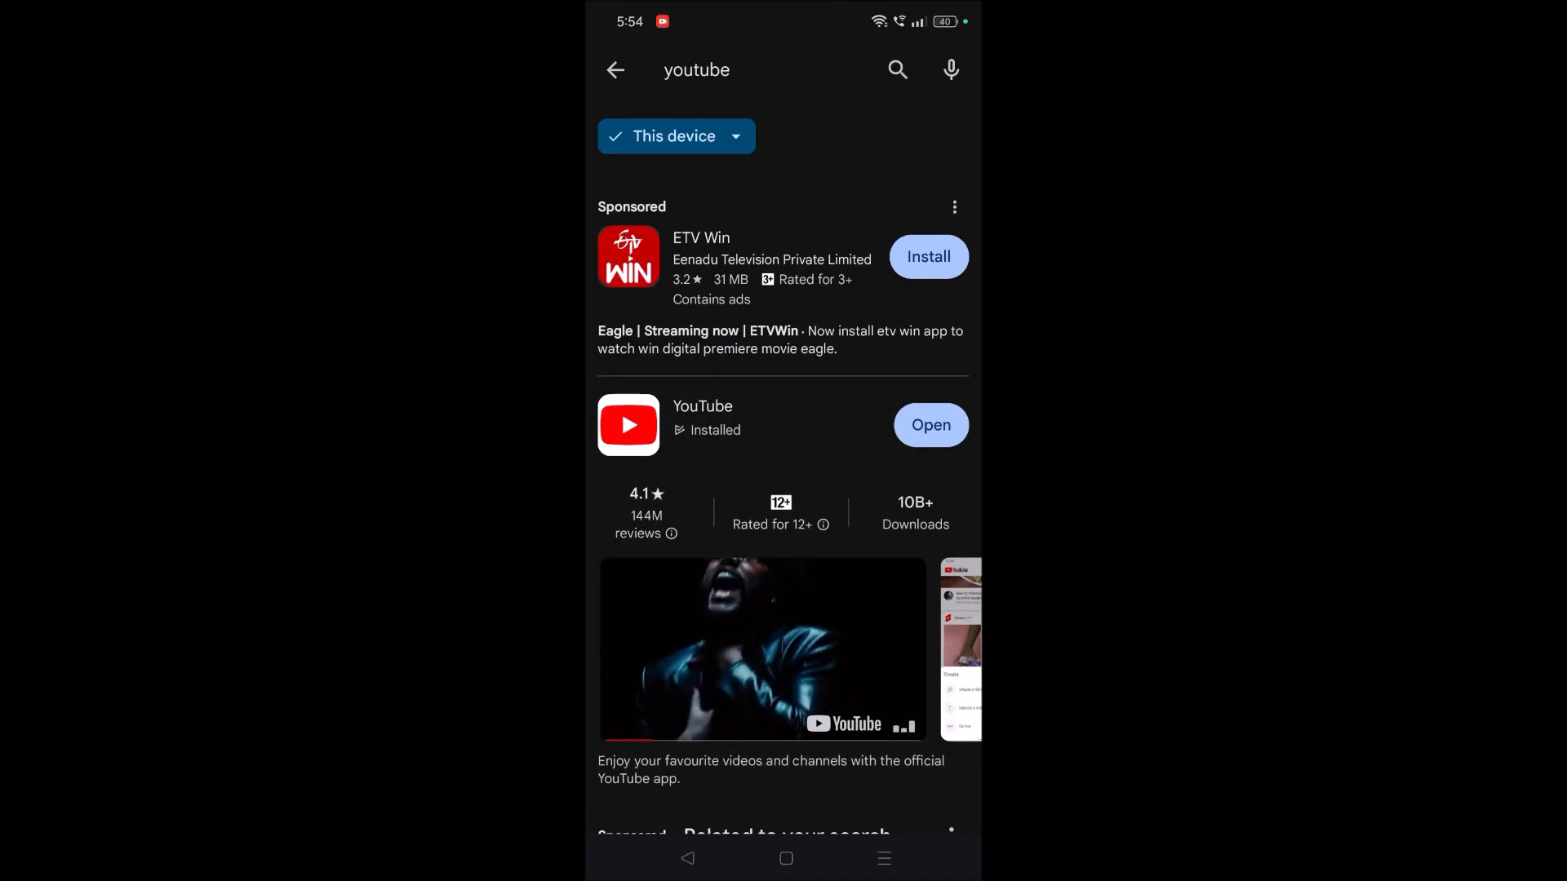
left_click(785, 859)
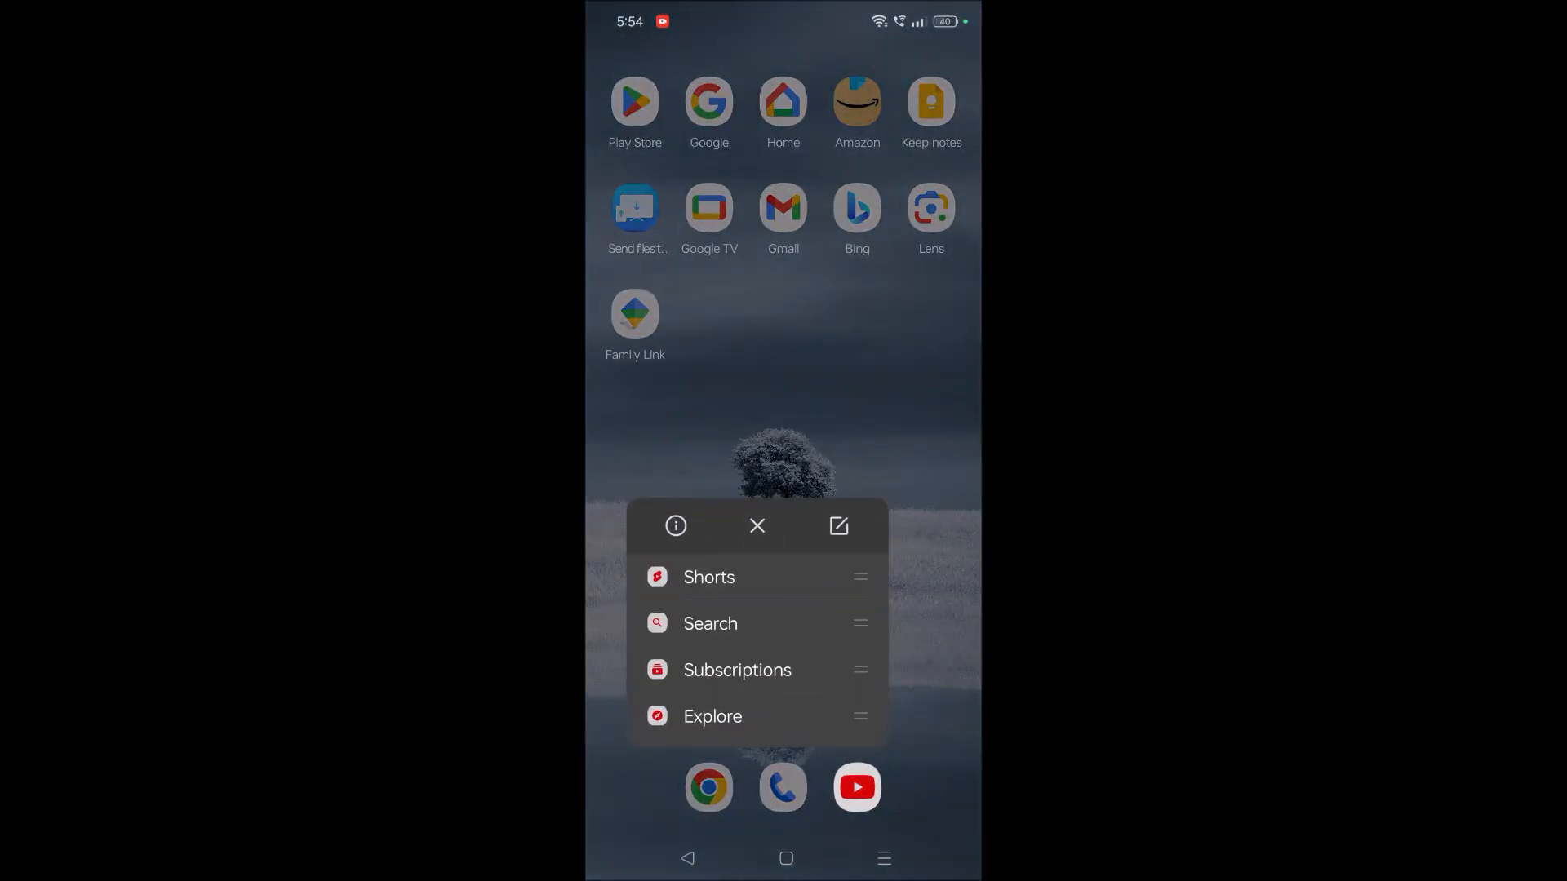
- View YouTube's app info and storage: 3.27 GB used, 858 MB cache
left_click(675, 525)
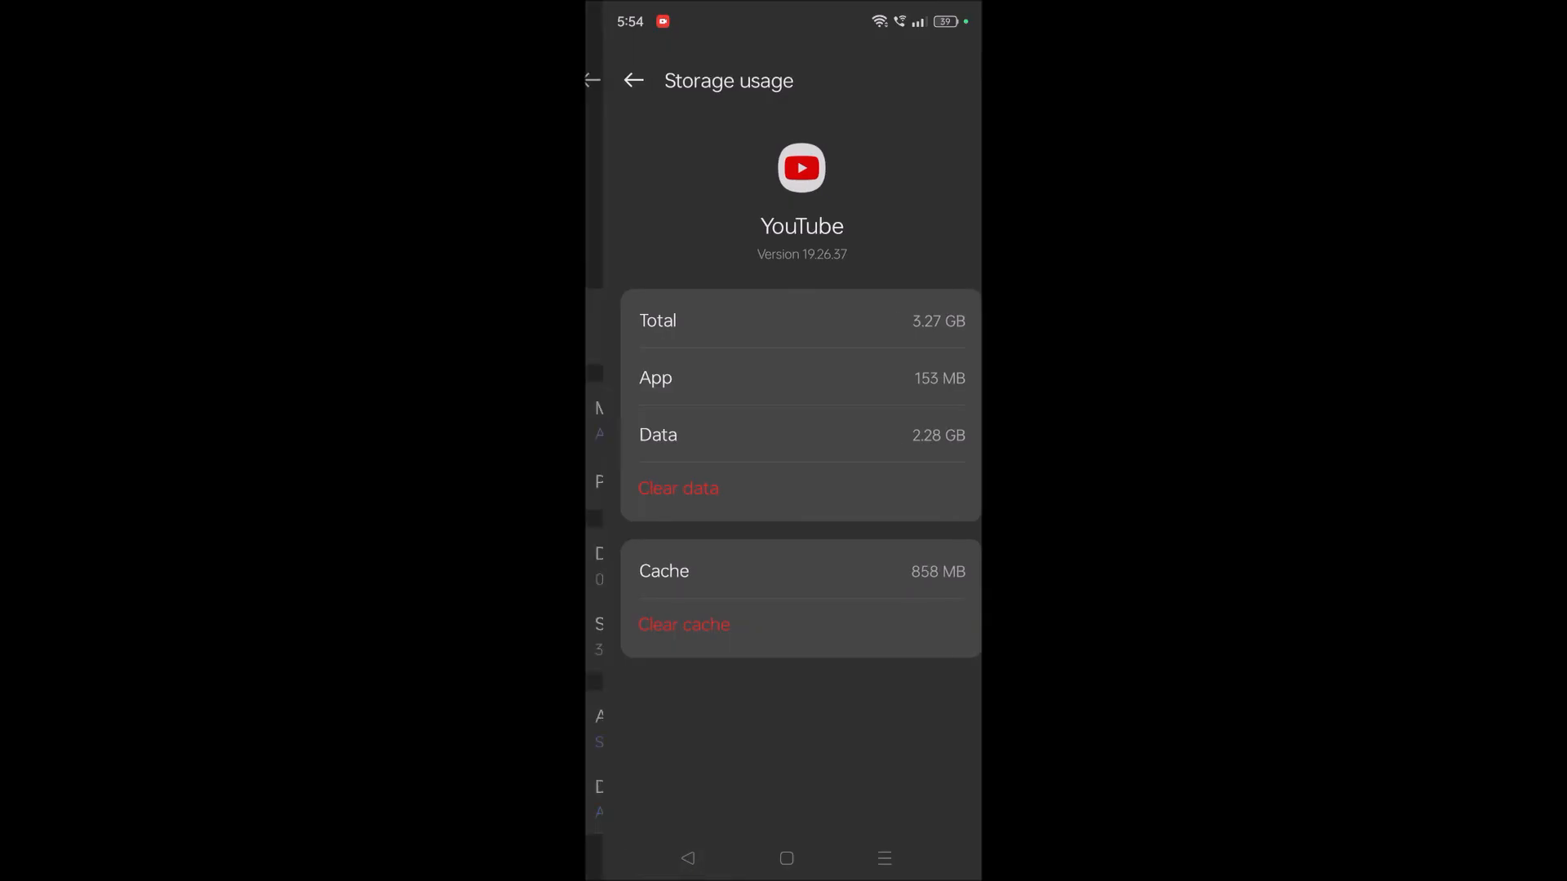
left_click(634, 81)
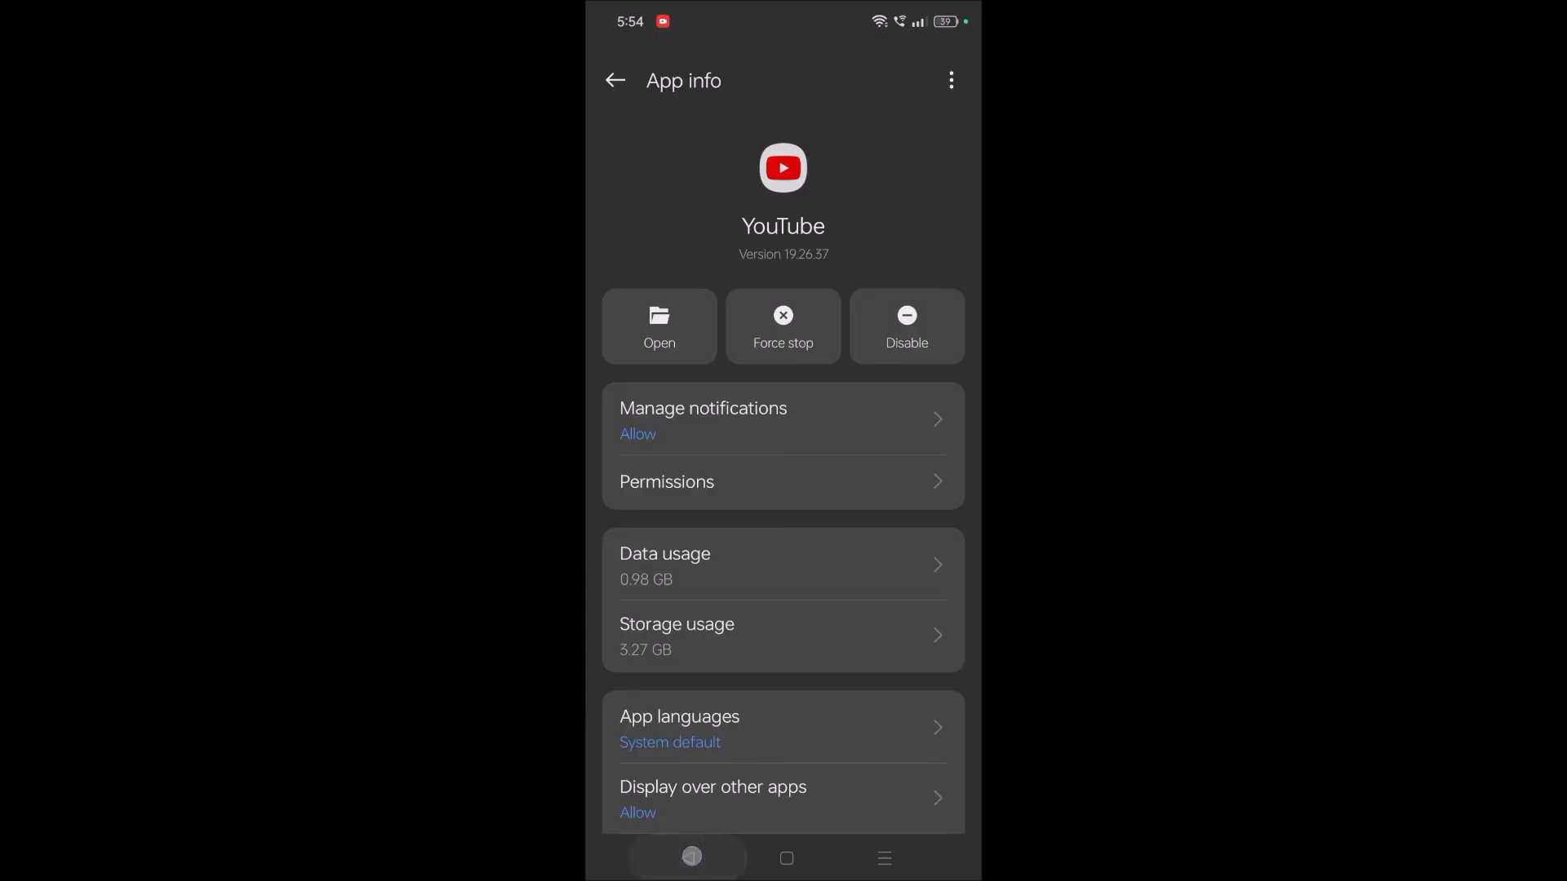
- Return to YouTube's Watch Later, confirm 554 videos remain, then go home
left_click(659, 327)
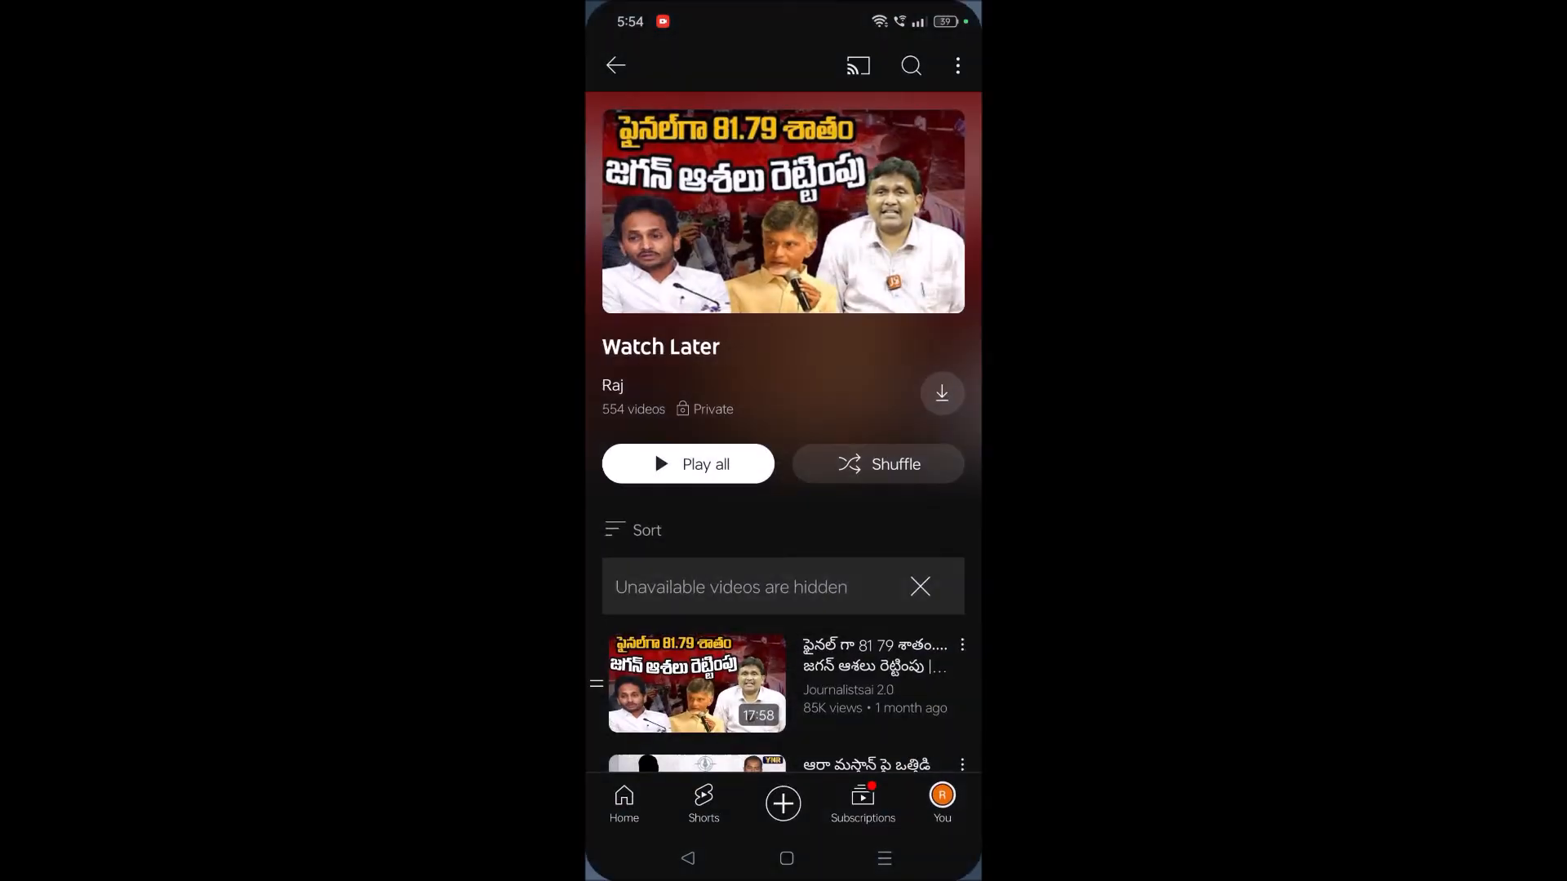
scroll("up", 3)
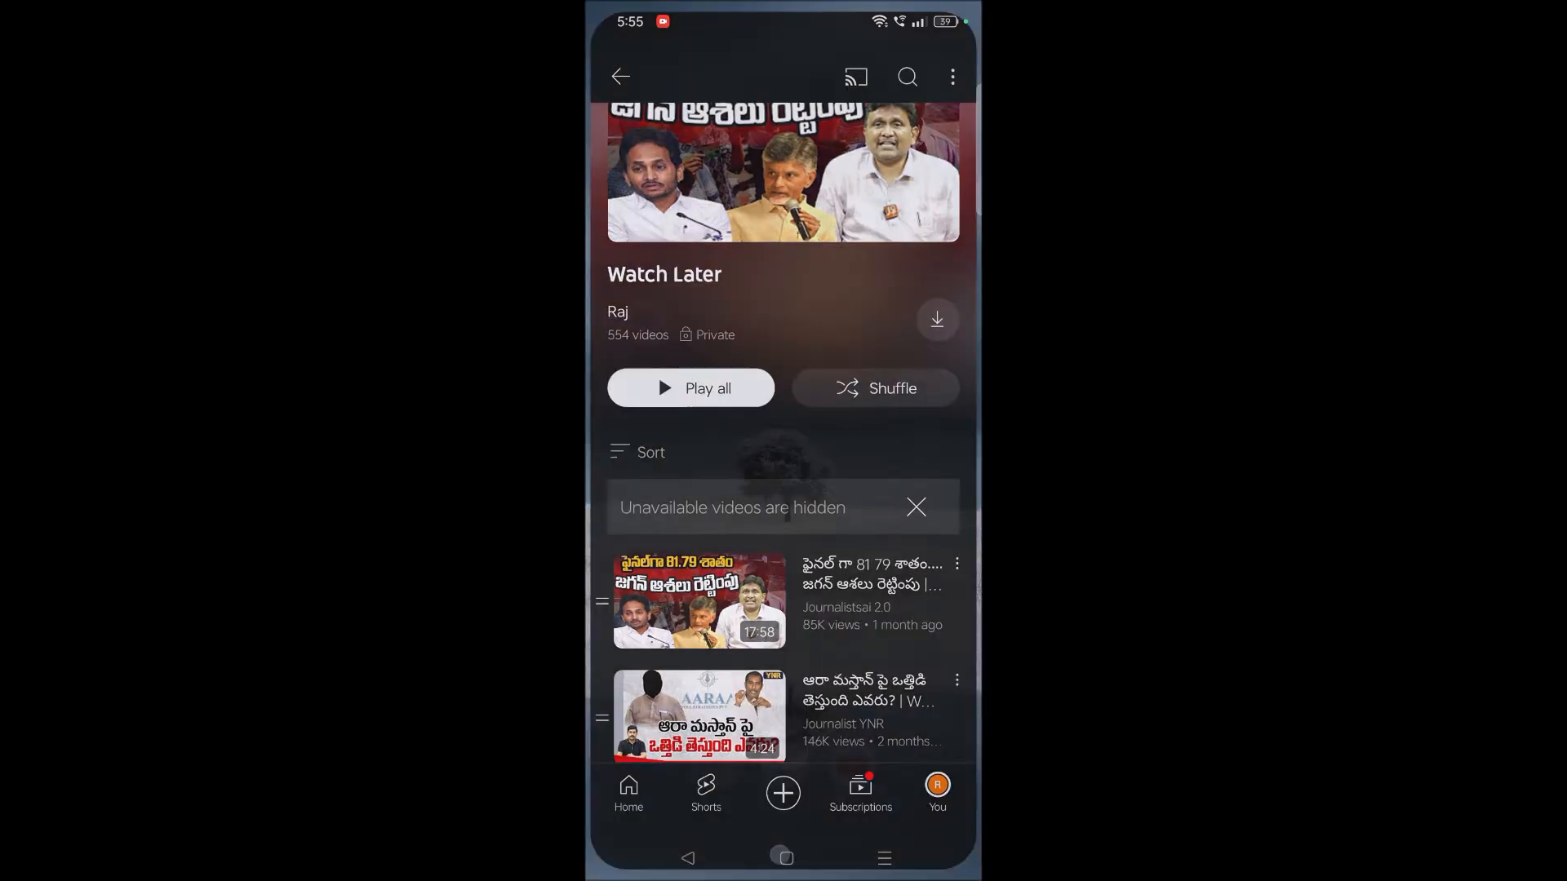
left_click(783, 858)
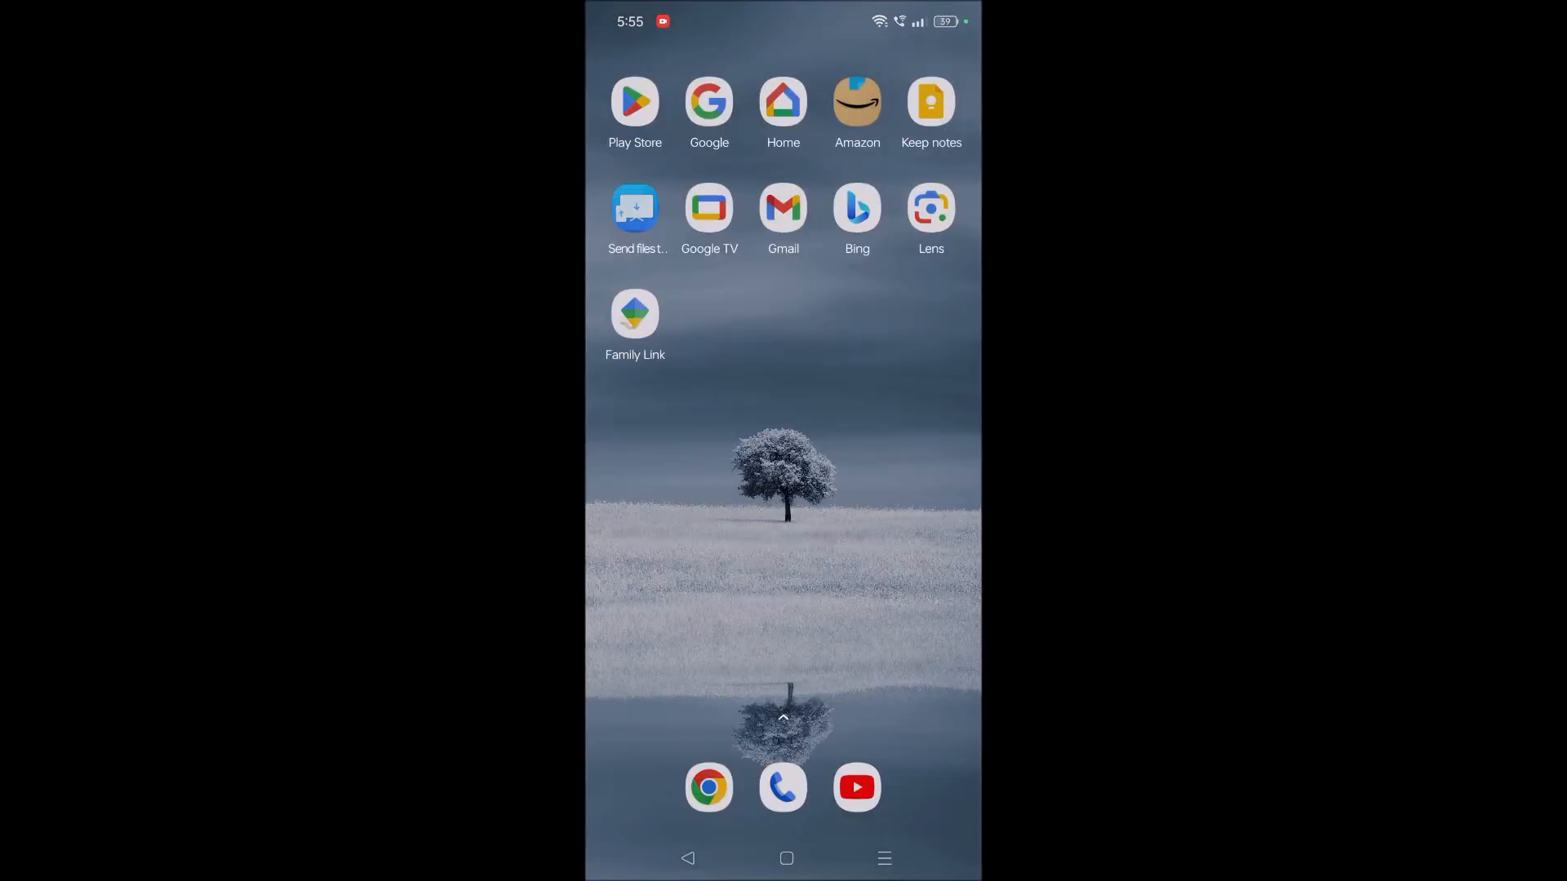